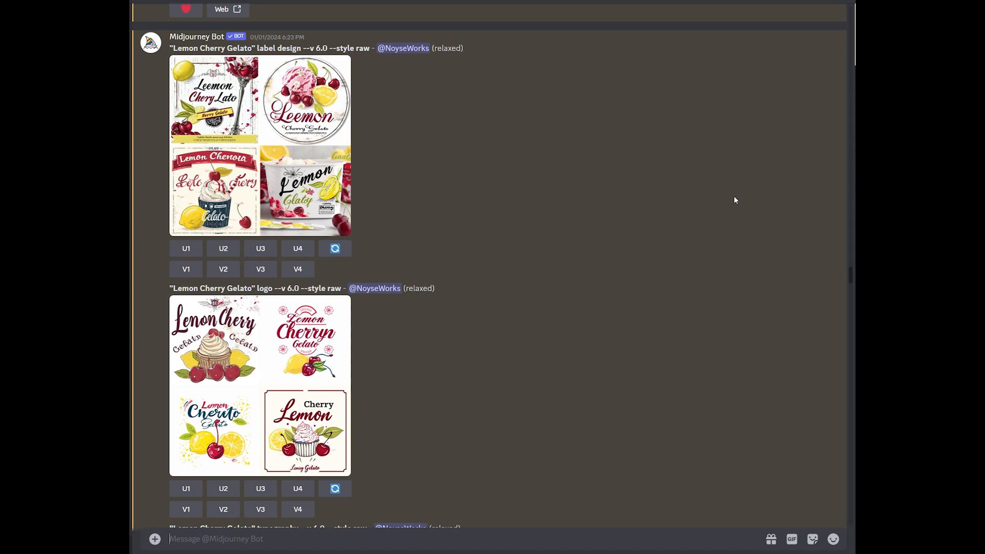
mouse_move(370, 235)
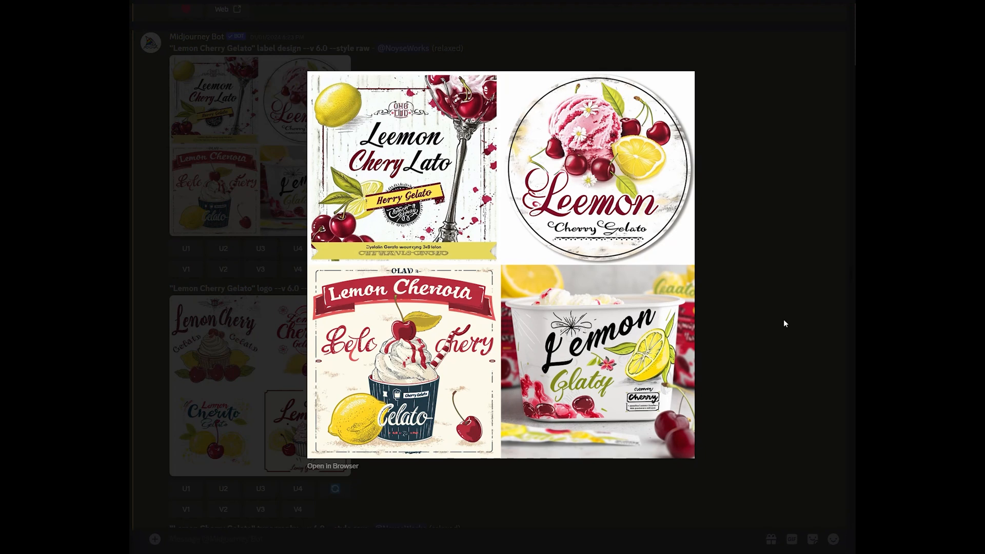
Step: Browse reference grids for the Lemon Cherry Gelato logo, liquid Gelato print and dripping typography
click(784, 323)
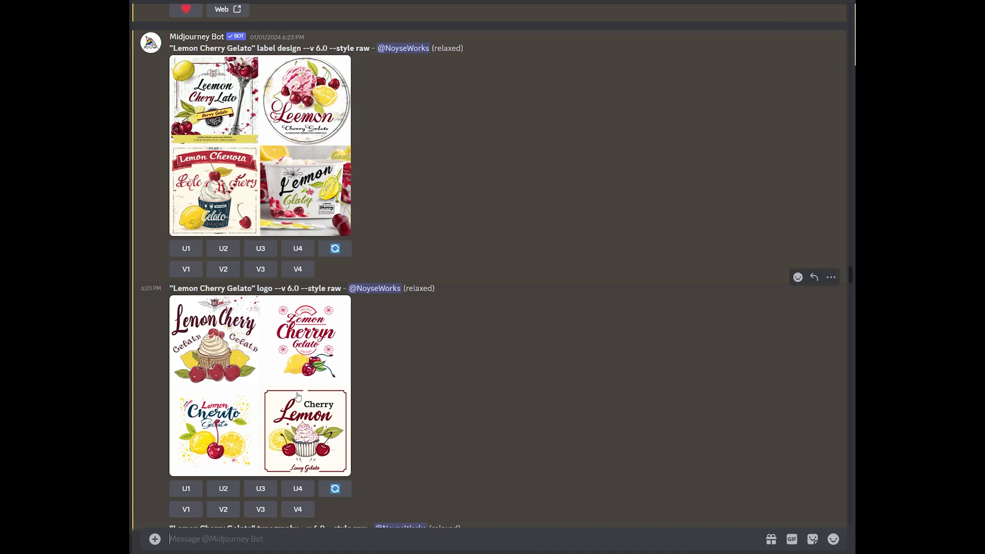
click(260, 385)
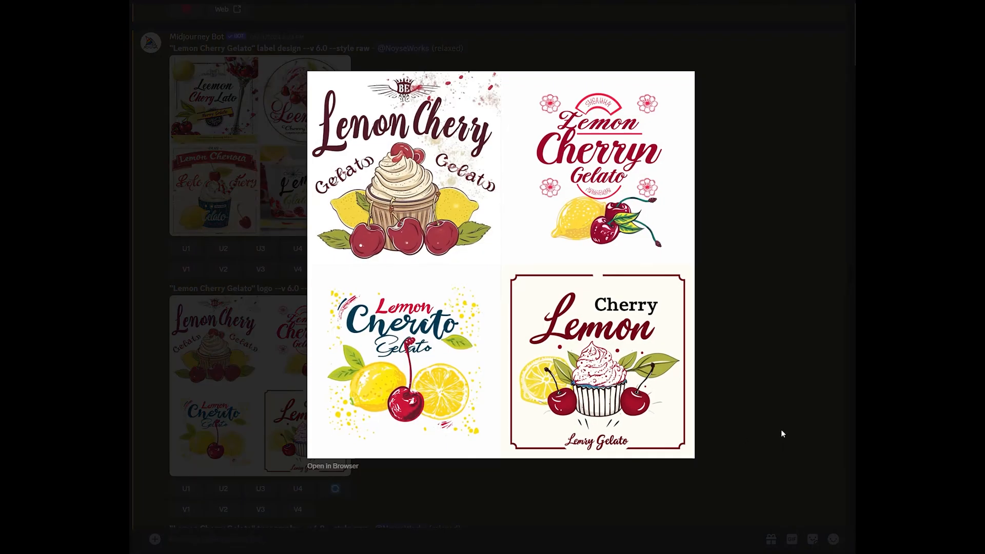
mouse_move(787, 397)
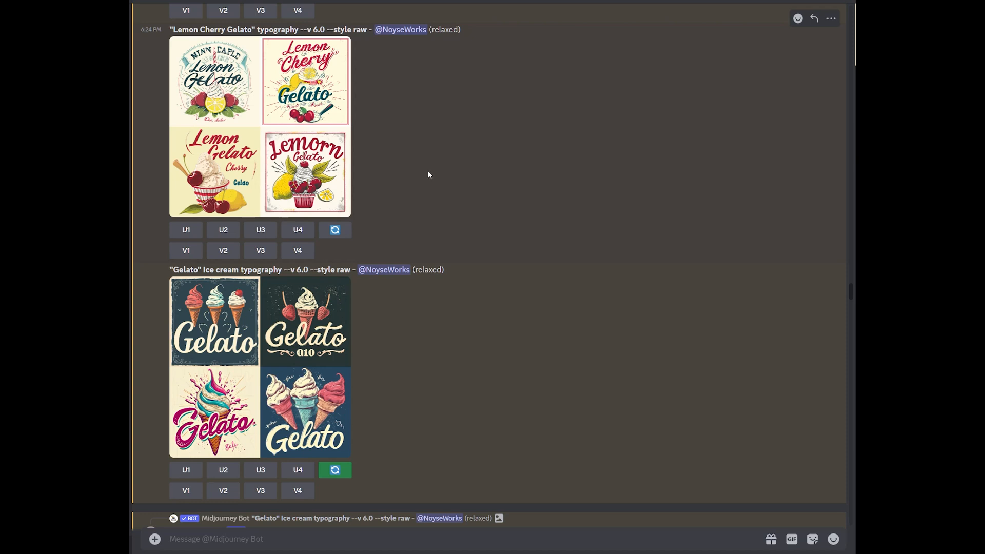
mouse_move(274, 39)
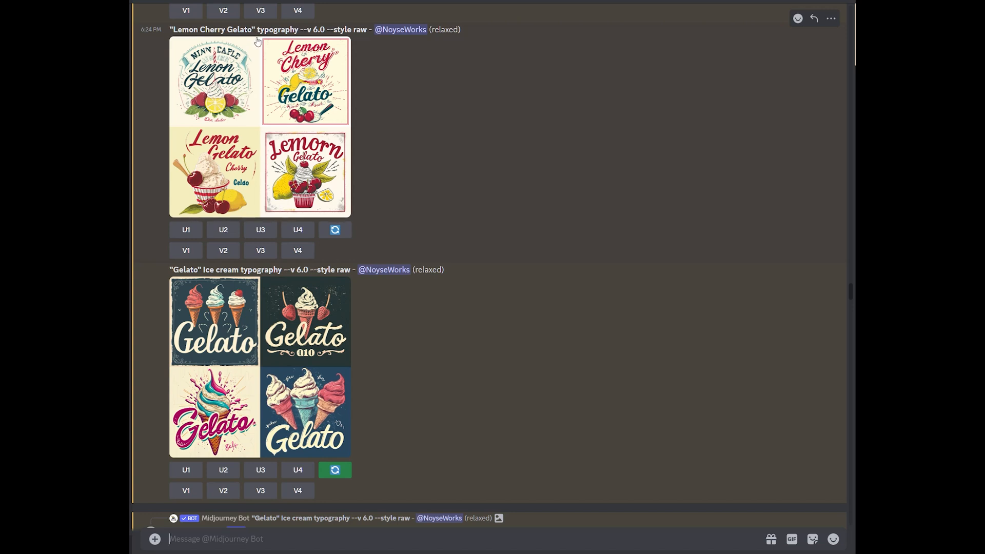
mouse_move(208, 283)
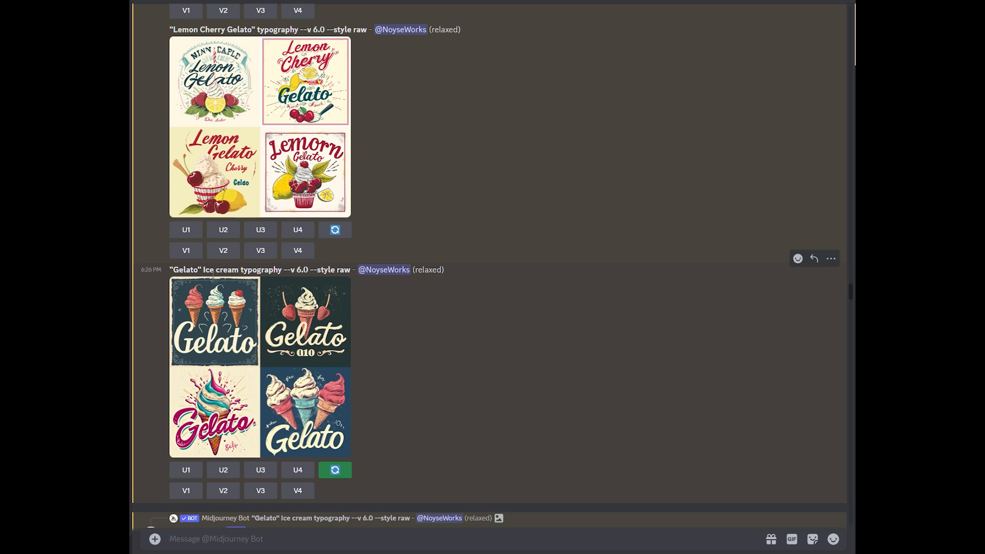
mouse_move(333, 382)
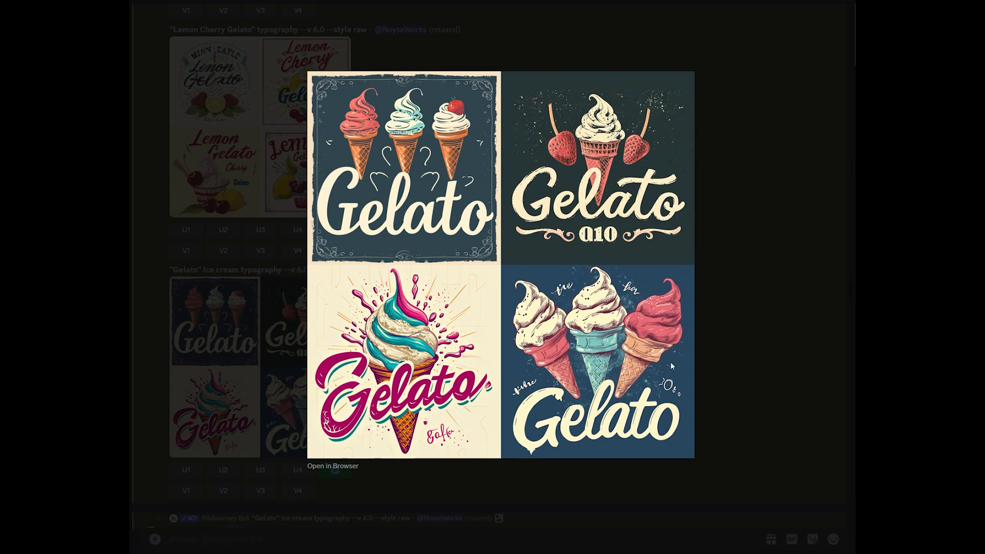
mouse_move(374, 425)
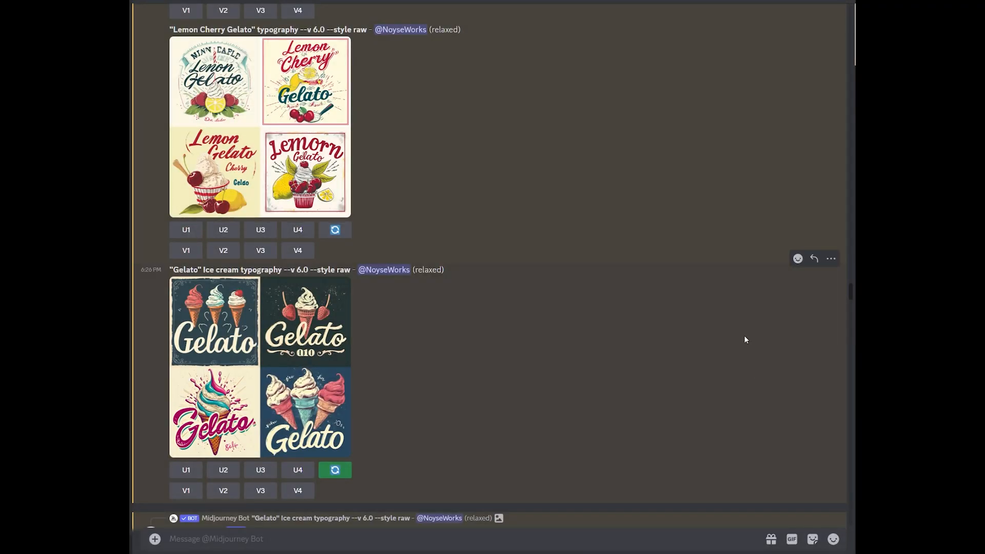
scroll(down, 3)
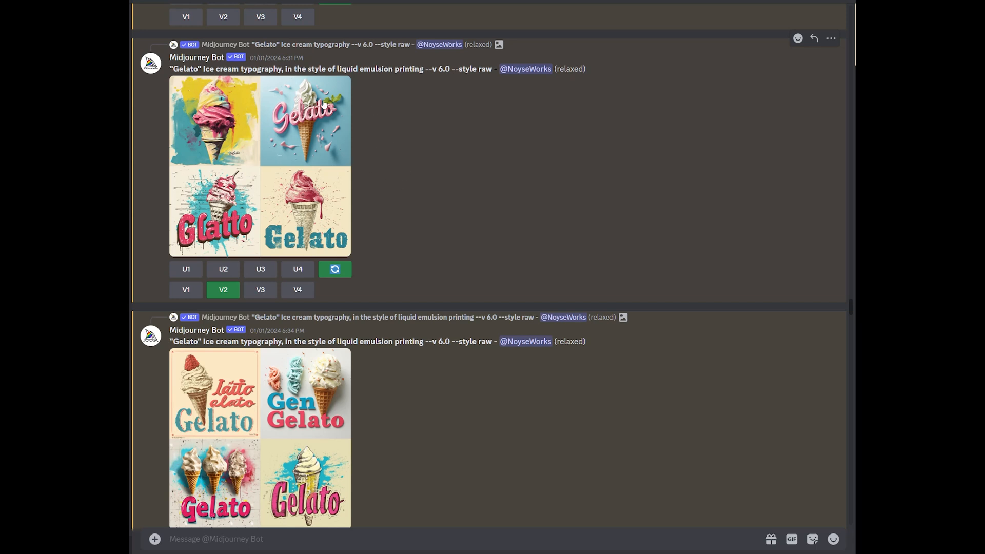
mouse_move(373, 84)
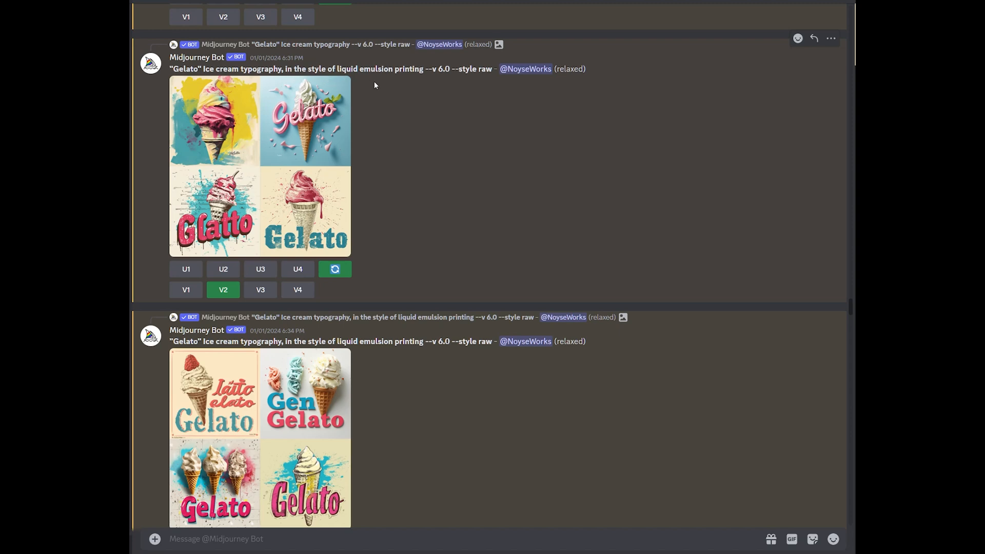
click(260, 166)
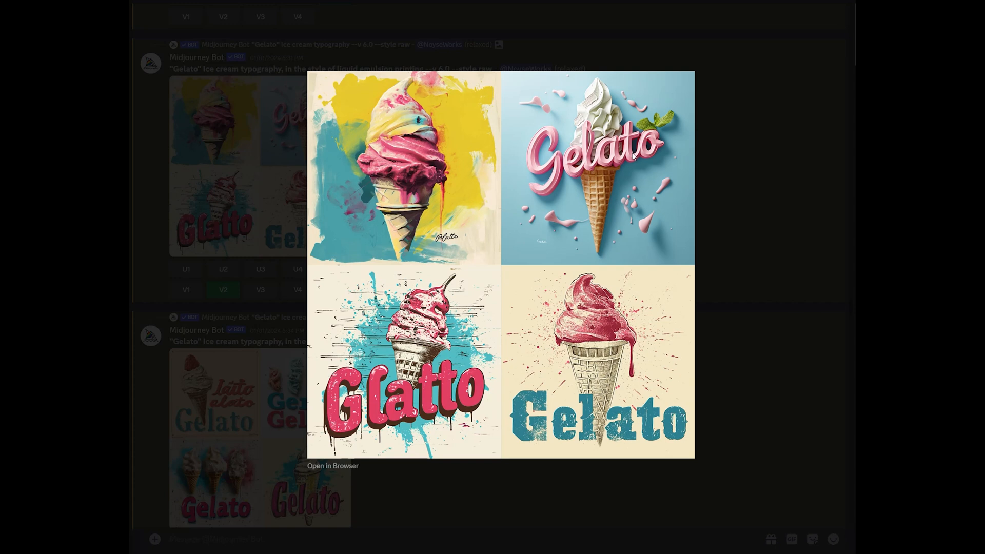
mouse_move(424, 250)
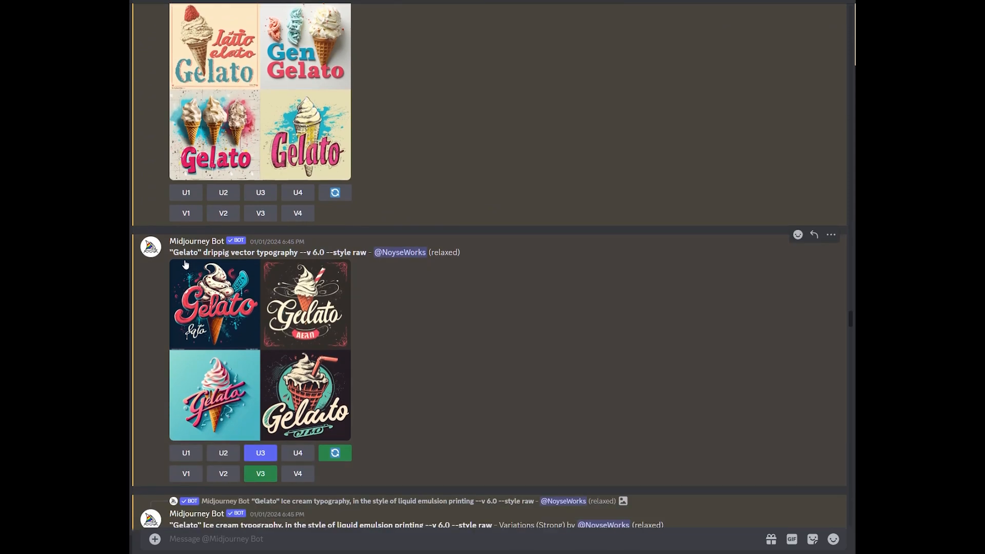
mouse_move(276, 261)
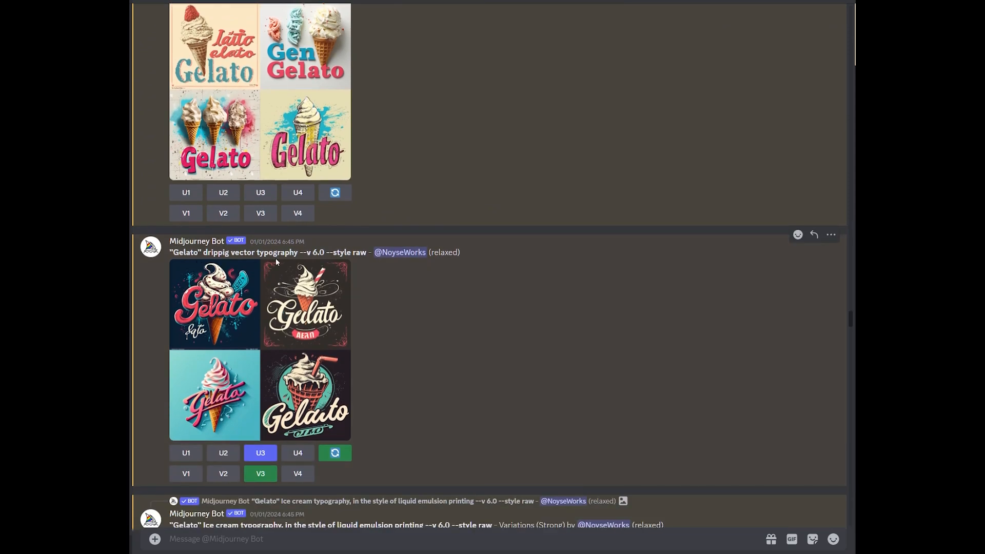
mouse_move(219, 267)
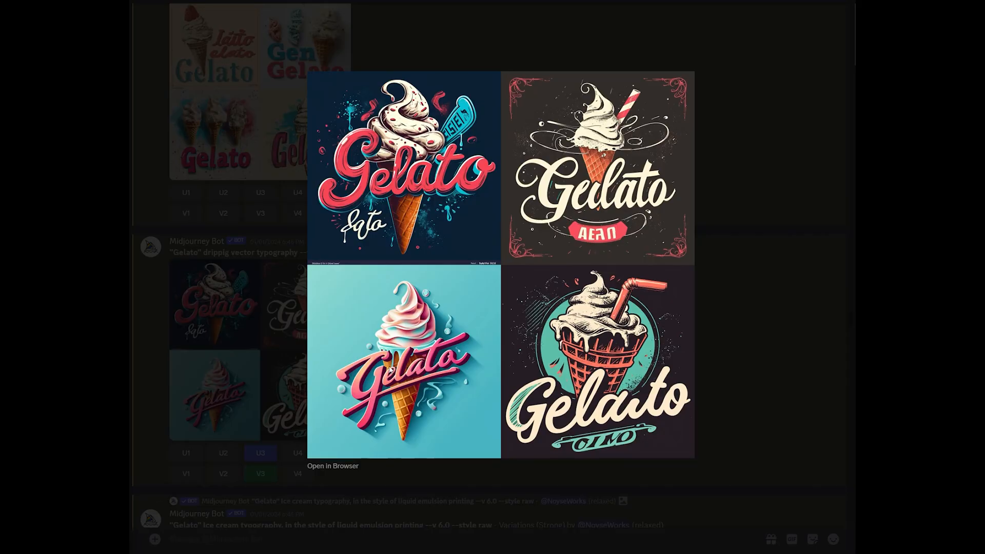
mouse_move(408, 391)
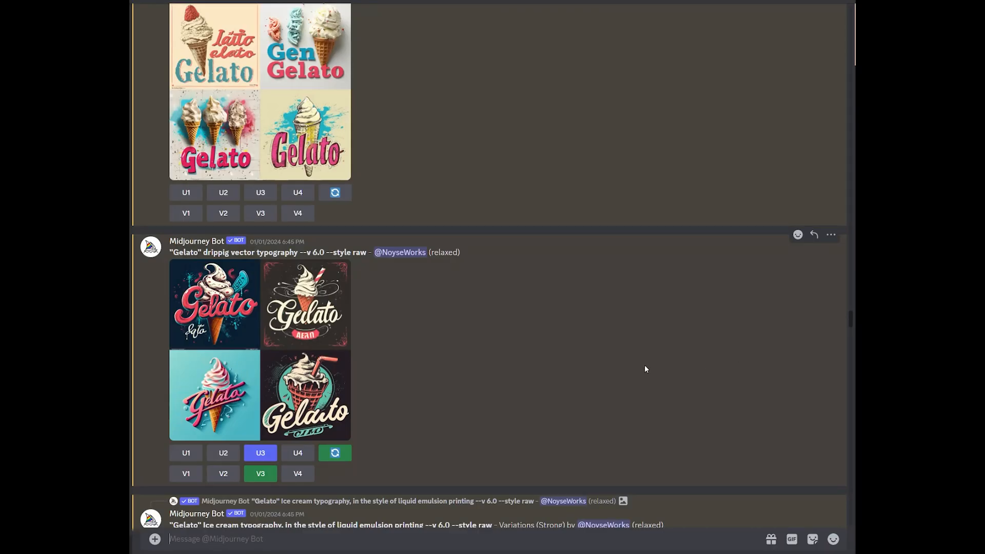
scroll(down, 3)
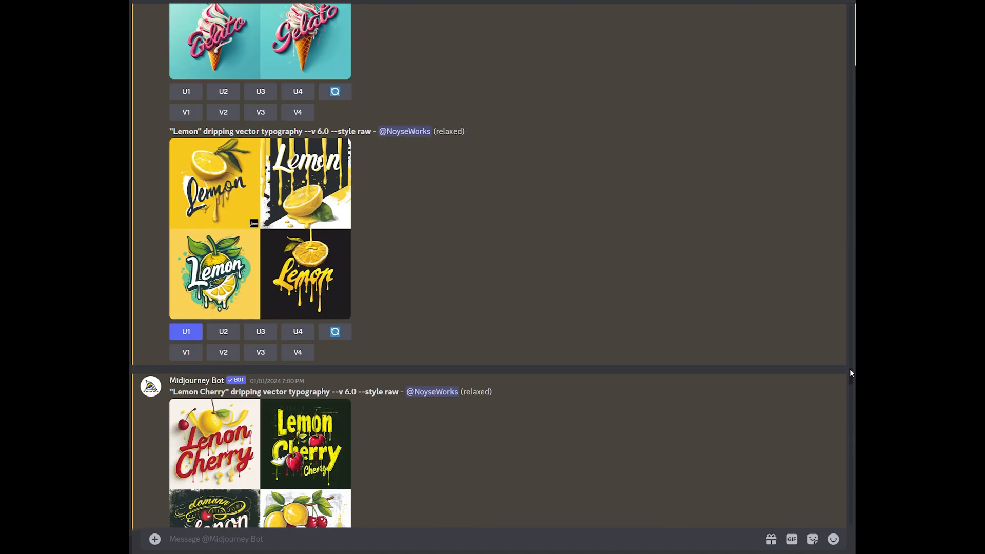
mouse_move(381, 214)
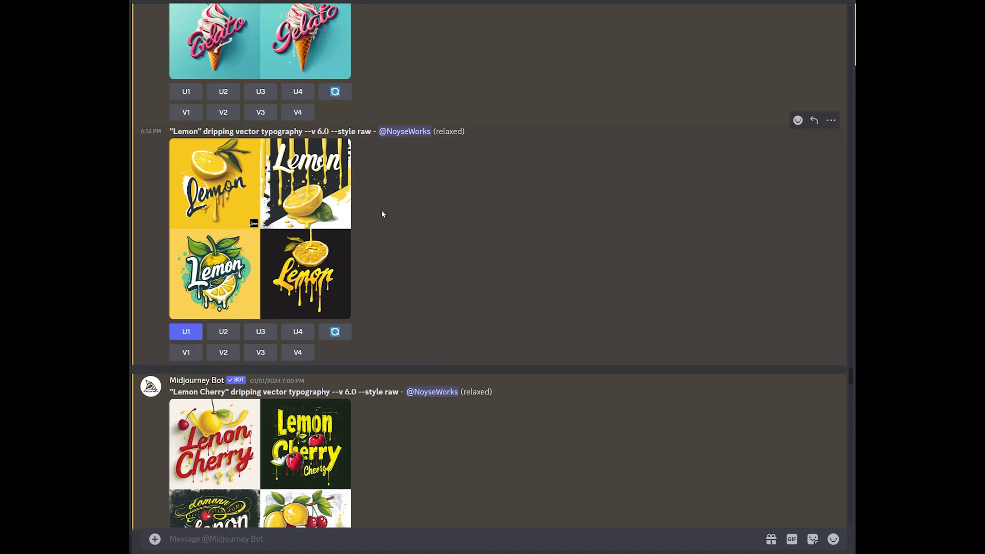
mouse_move(240, 139)
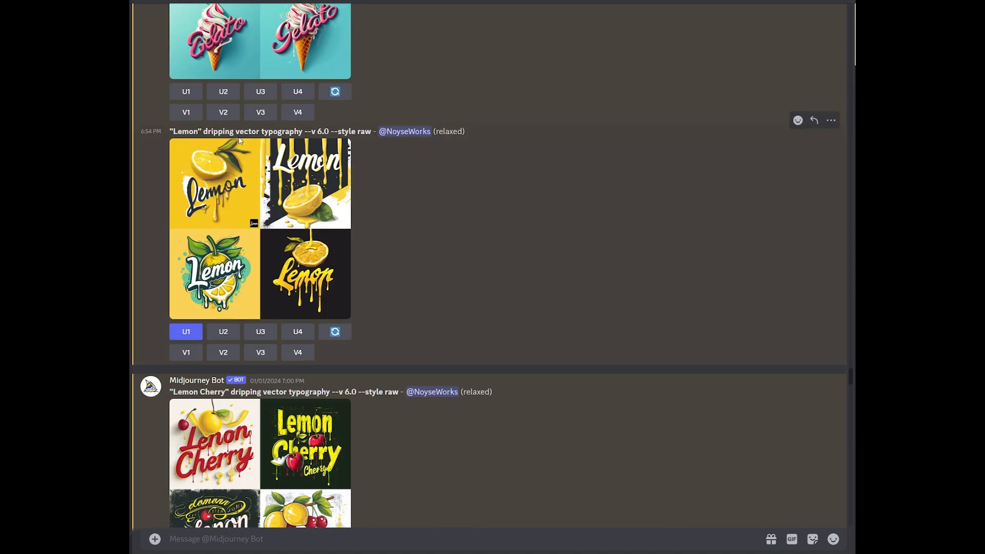
click(260, 228)
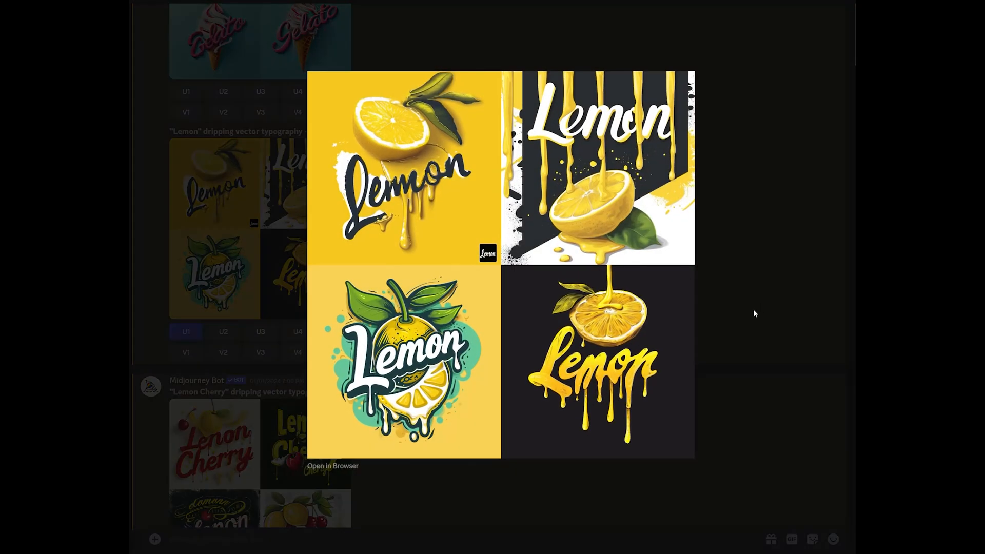
mouse_move(618, 344)
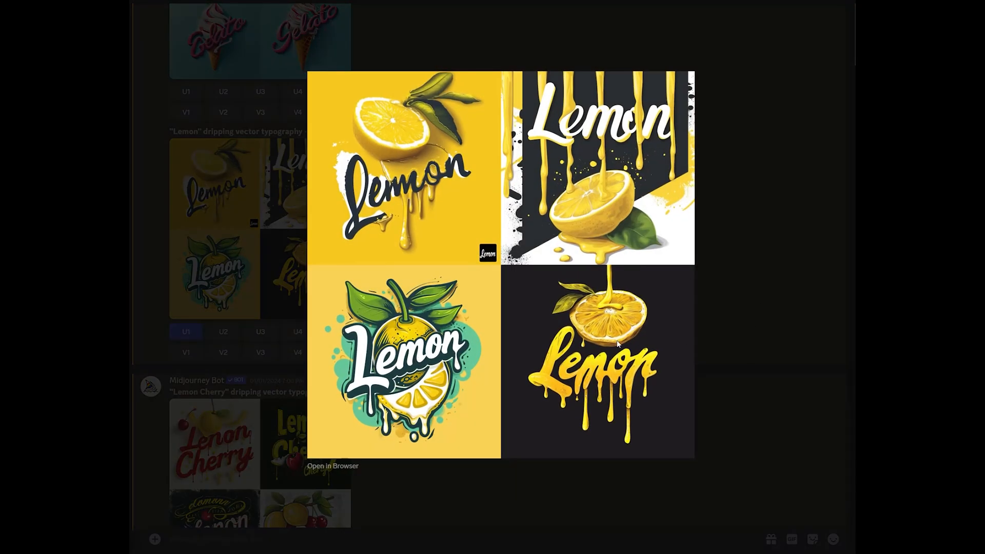
mouse_move(592, 390)
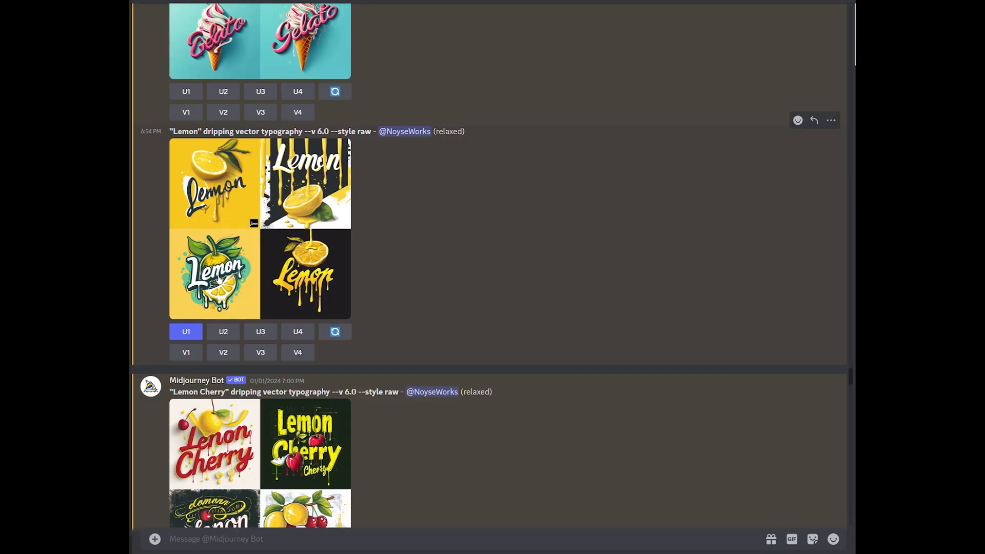
mouse_move(788, 421)
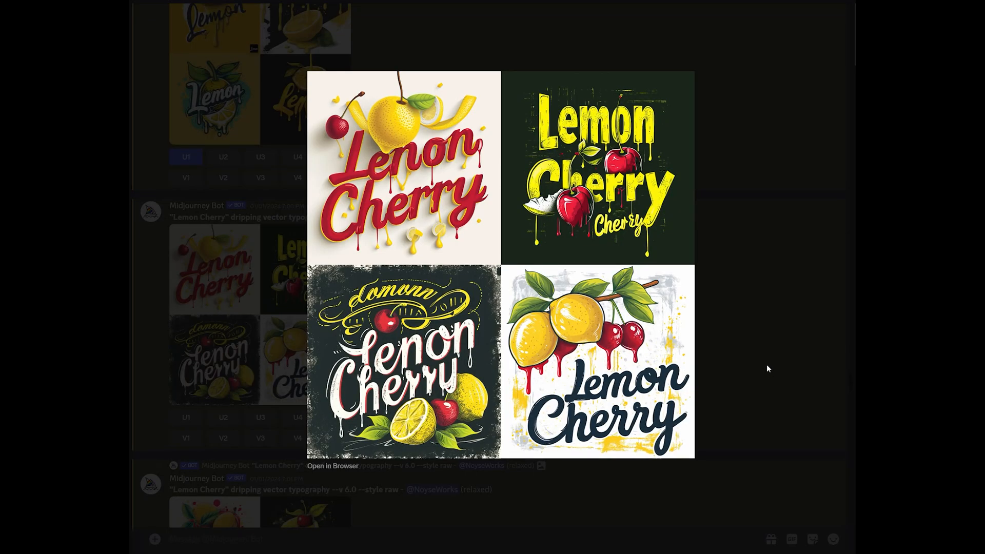
mouse_move(715, 359)
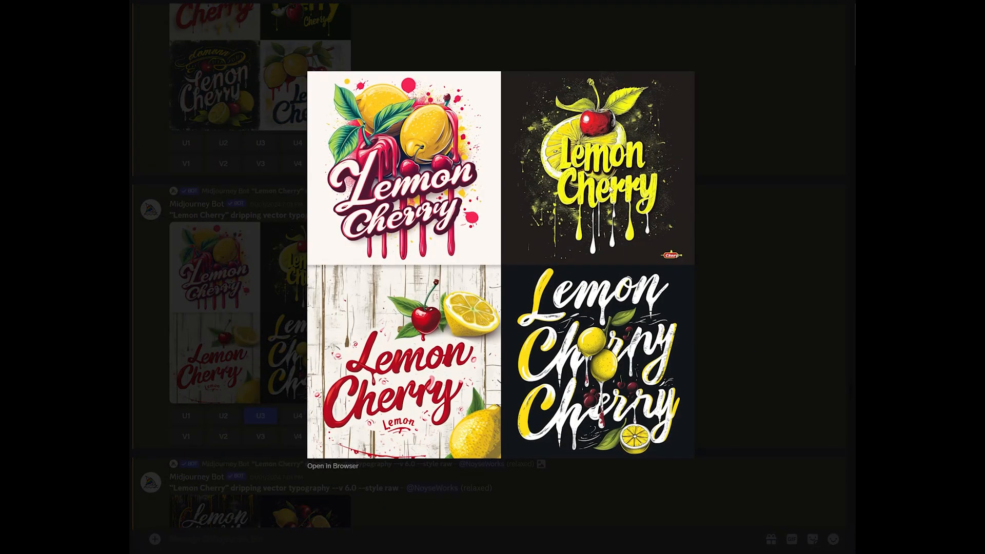
mouse_move(762, 356)
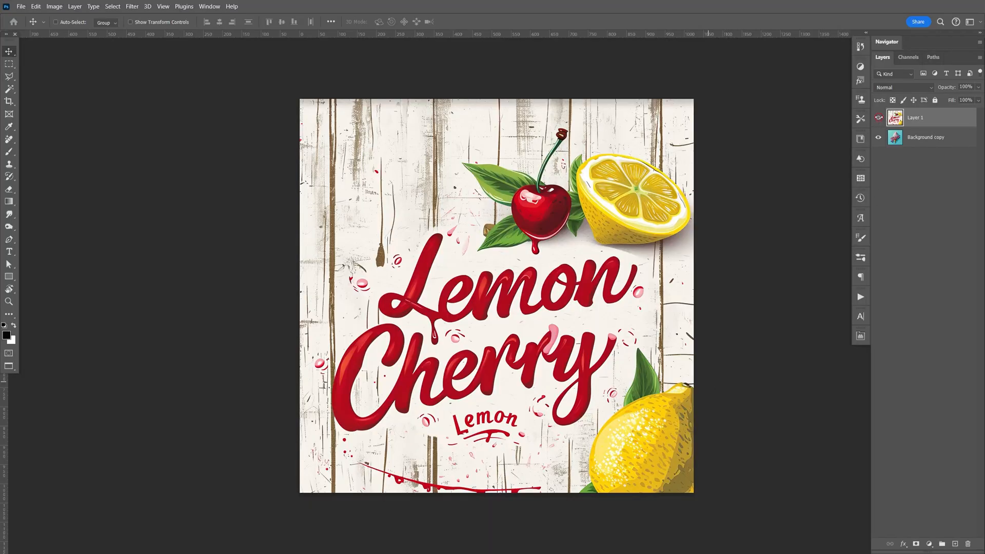
Step: Zoom onto the Lemon Cherry lettering and begin tracing a Pen path around it
click(878, 121)
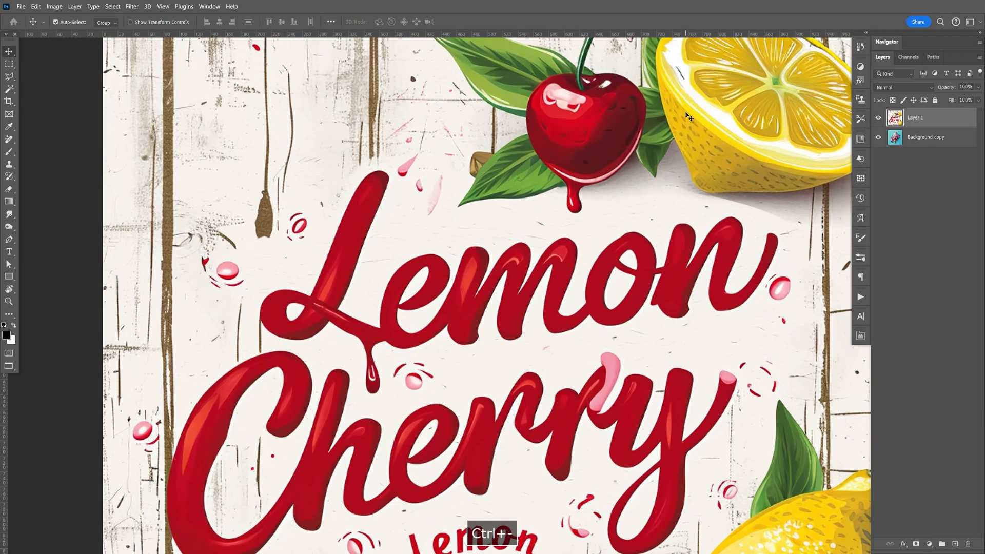
key(ctrl+minus)
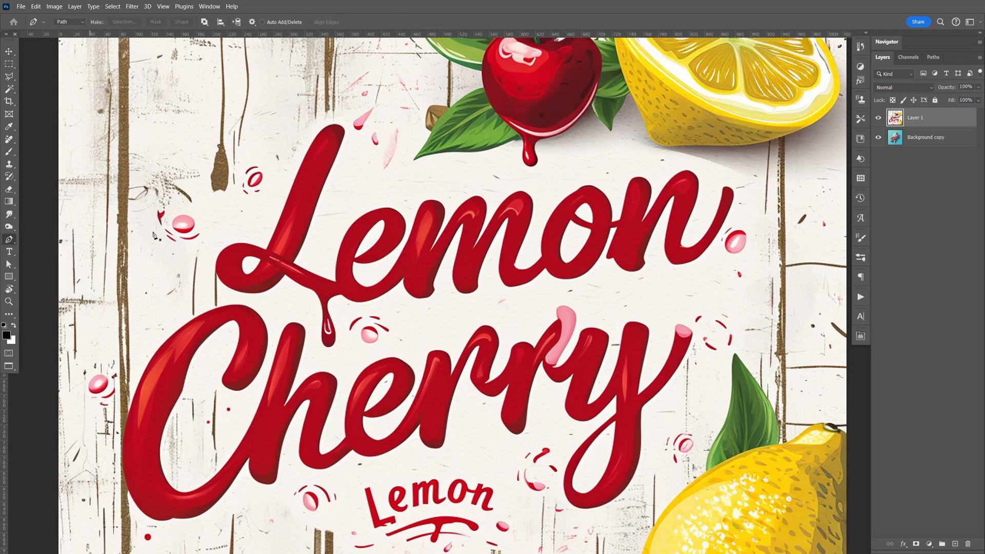
click(427, 178)
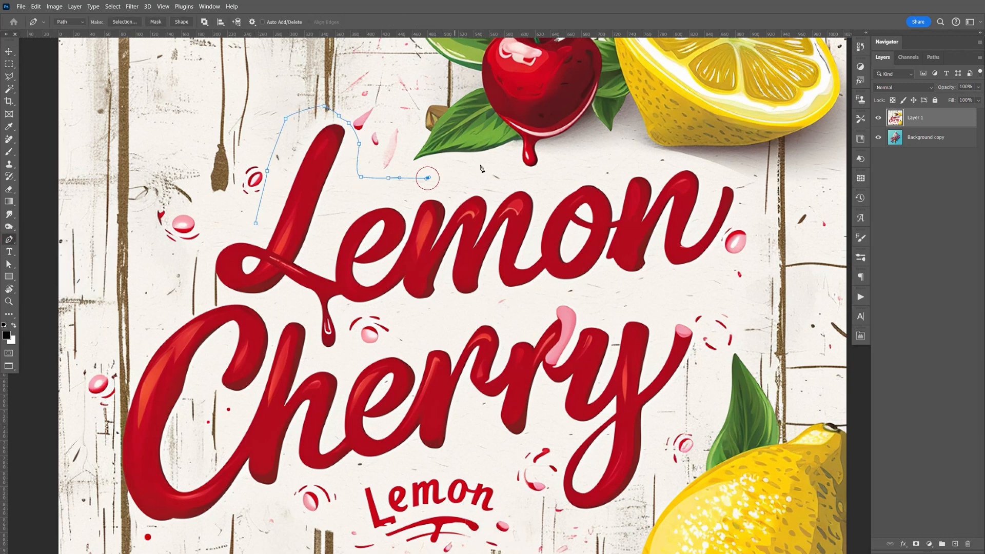
scroll(down, 3)
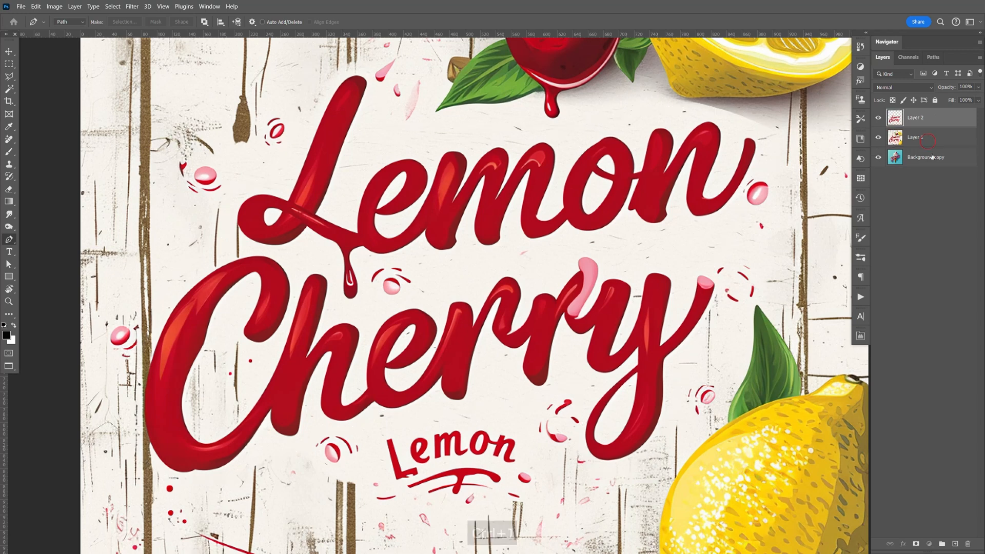
Step: Fill the backing layer, then use Levels (white input 223) to turn the cream sticker backing pure white
click(923, 137)
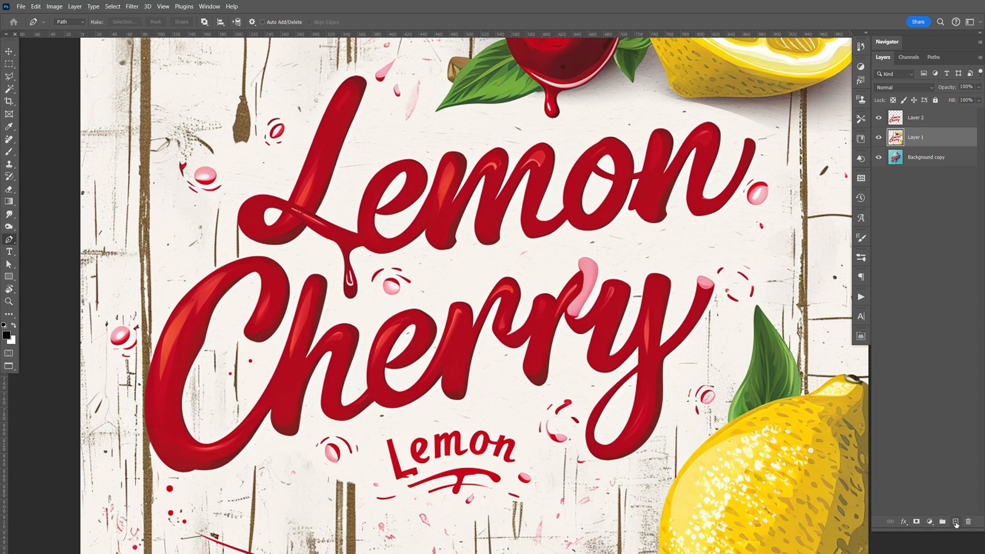
key(Ctrl+Backspace)
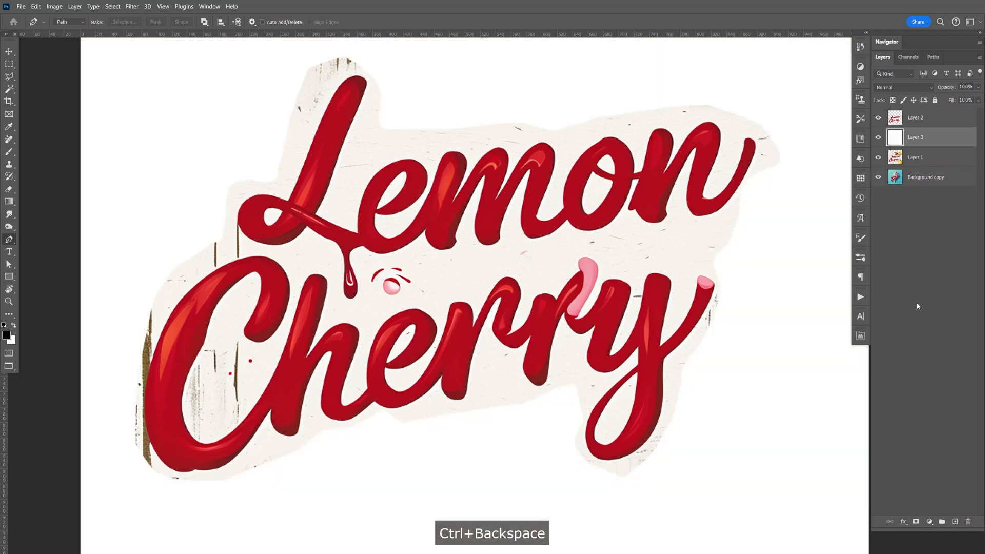
key(space)
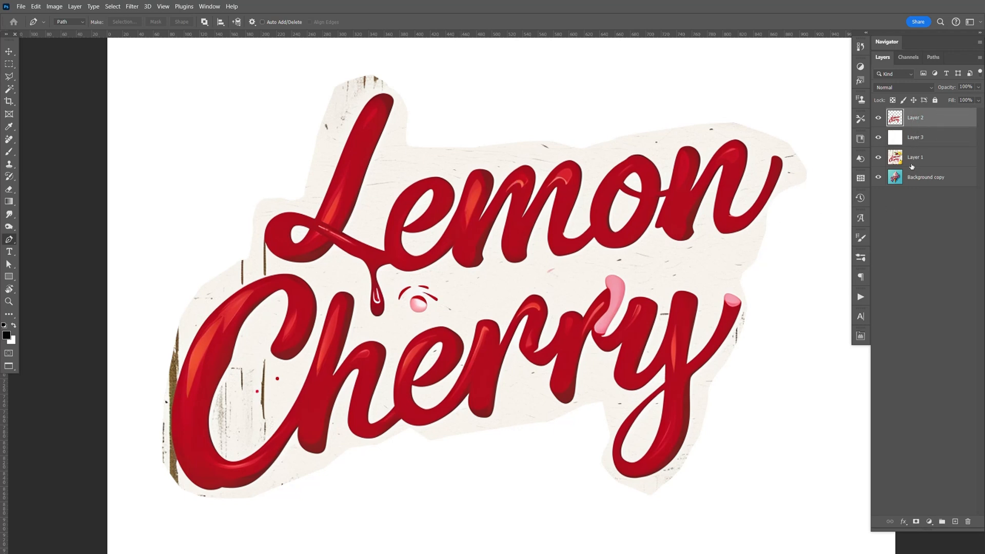
click(915, 136)
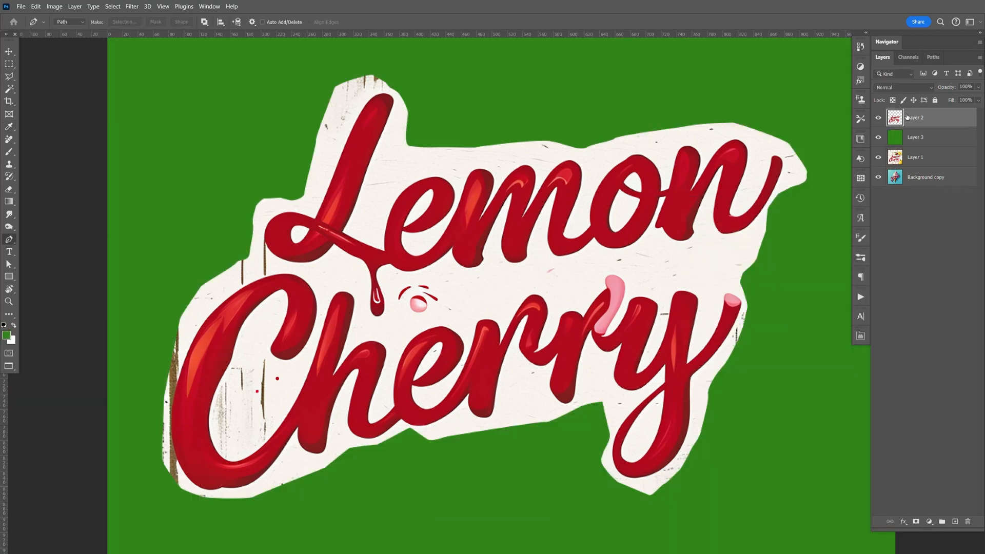
key(Ctrl+L)
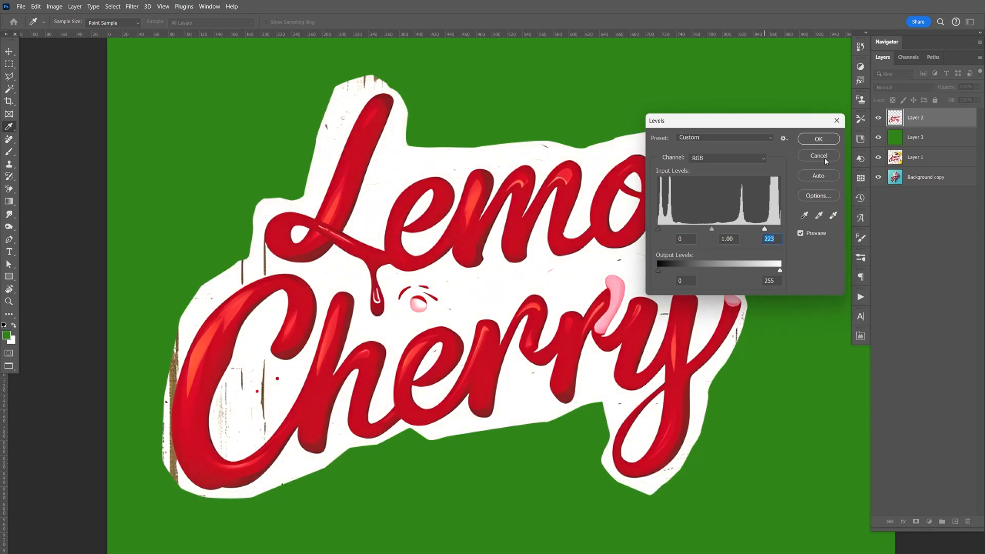
click(818, 139)
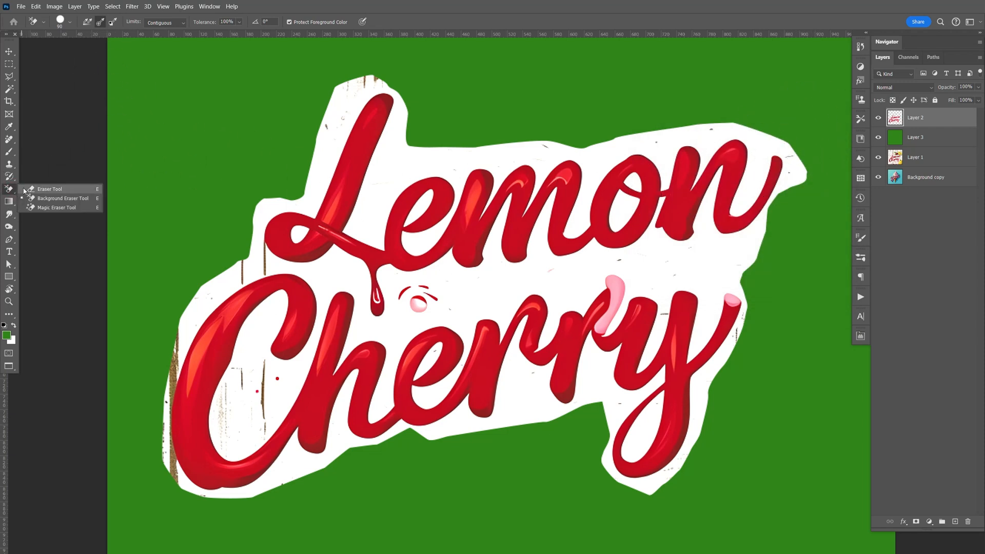
Step: Use the Background Eraser with Discontiguous limits to remove the white backing around the lettering
click(49, 189)
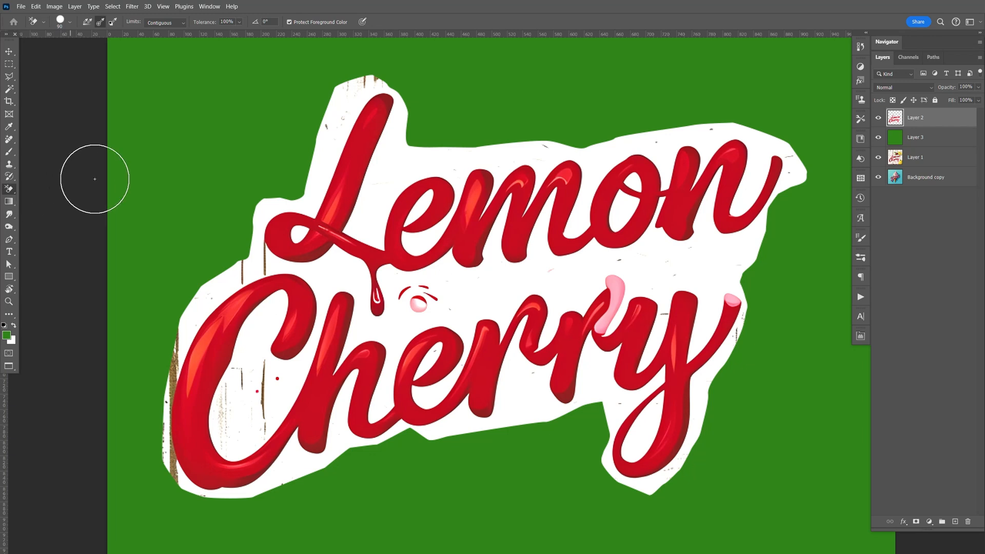
click(165, 23)
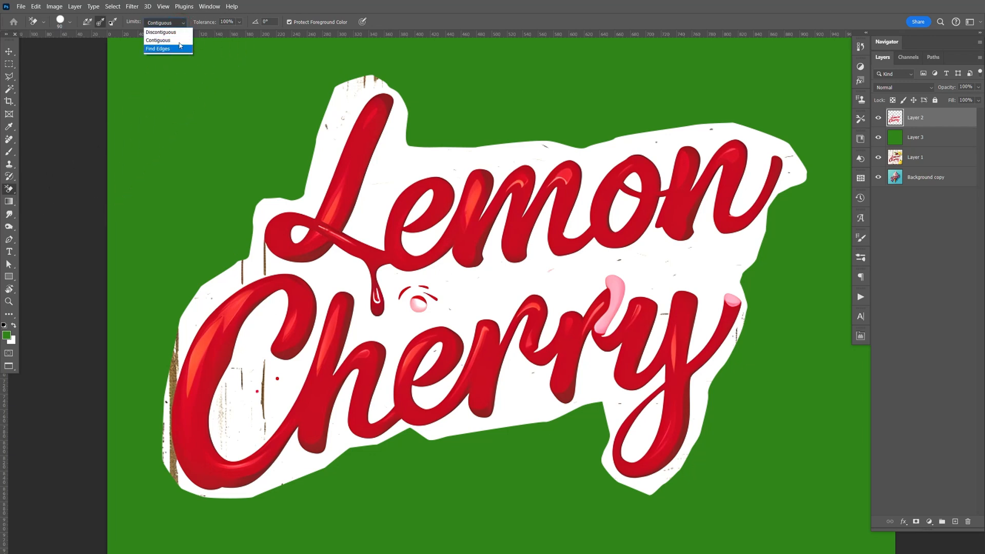
click(161, 32)
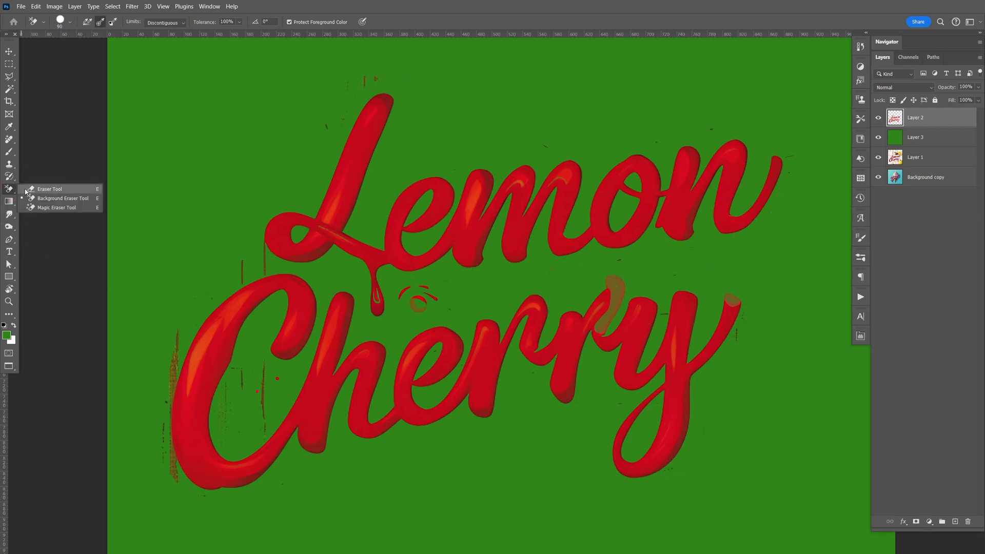
Step: Erase stray specks around the letters with a hard-edged Eraser brush
click(49, 189)
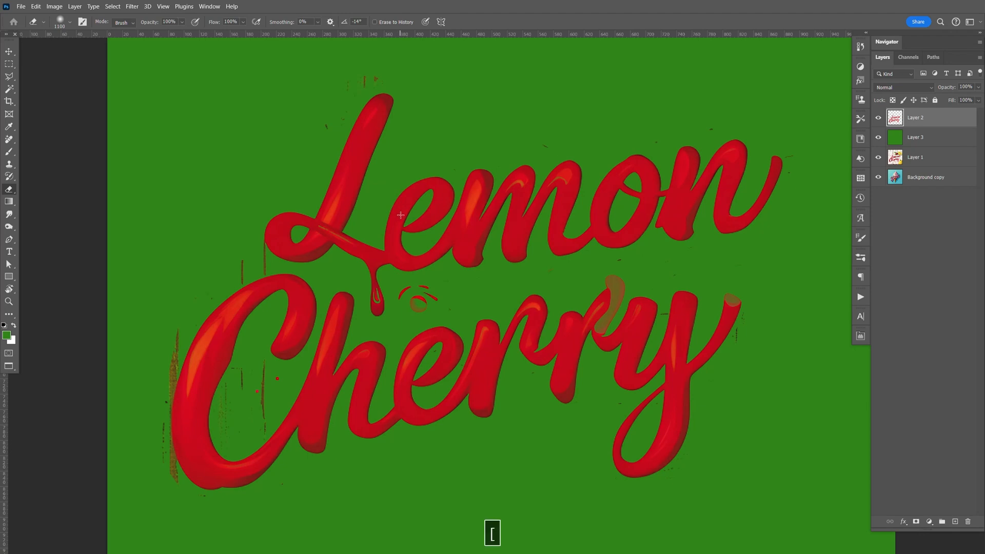
mouse_move(541, 135)
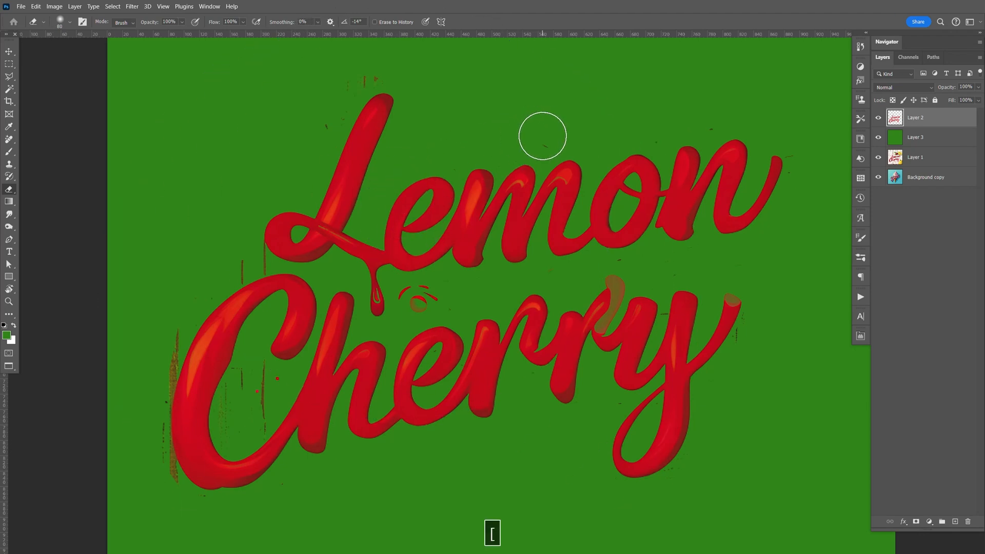
key(shift+])
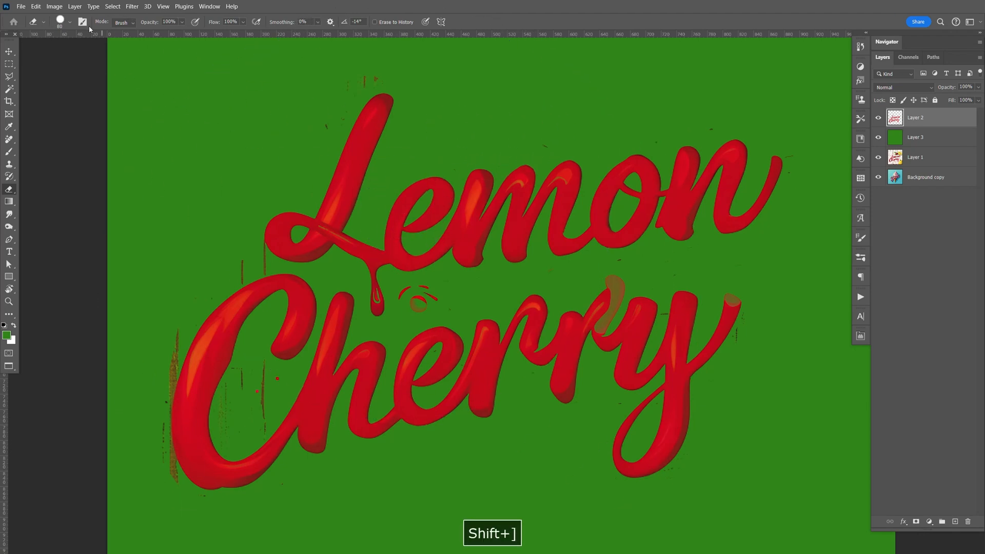
click(44, 21)
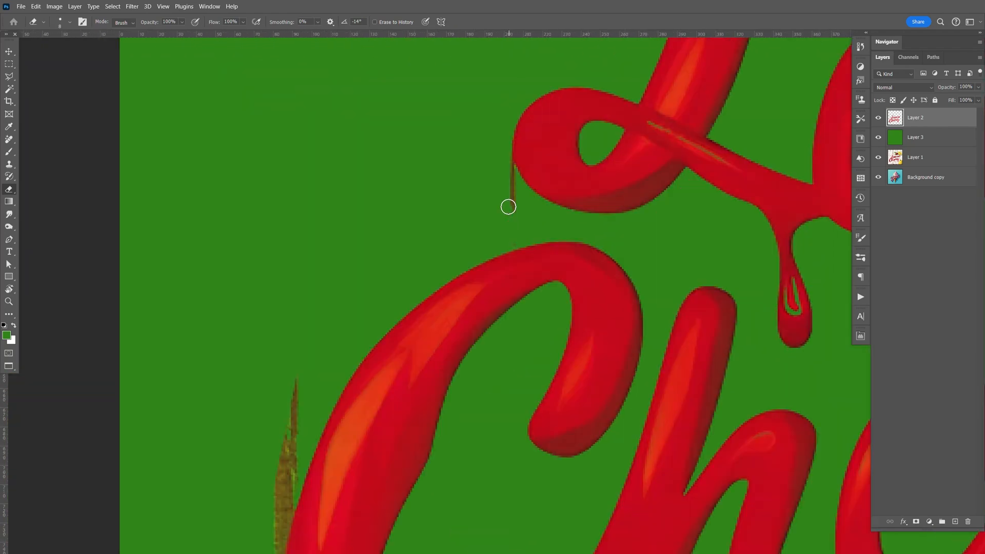
key(space)
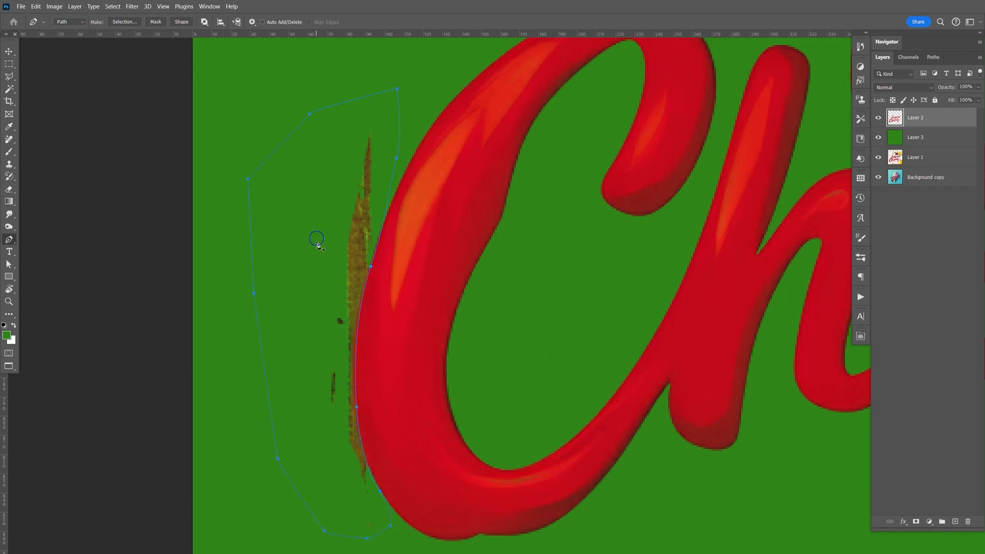
Step: Select the traced brown streak beside the C, delete it and deselect
click(124, 22)
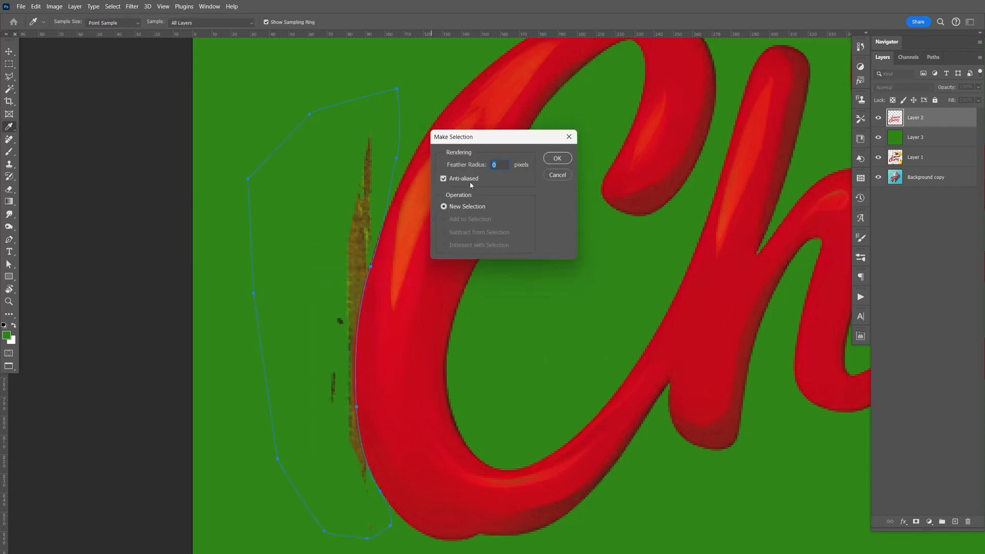
click(556, 158)
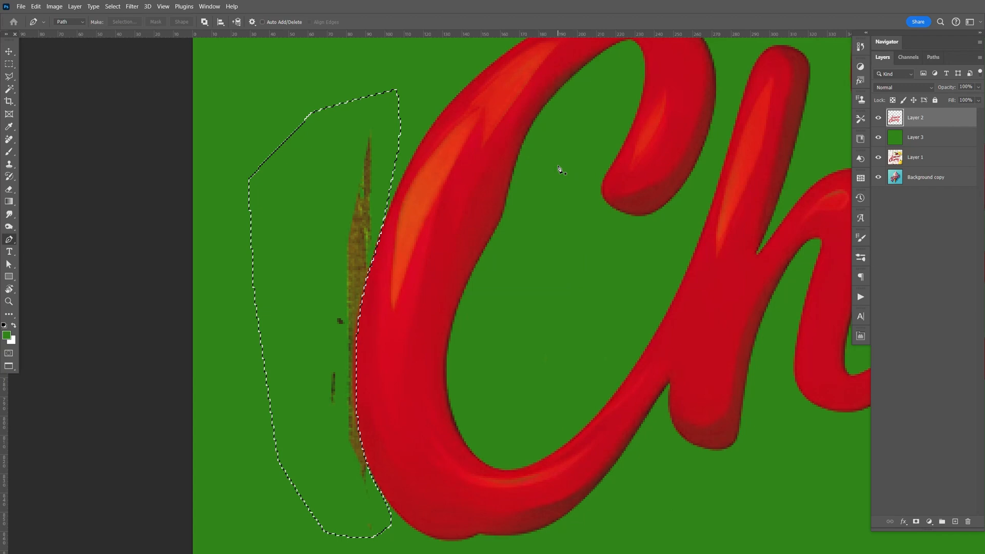
key(Ctrl+D)
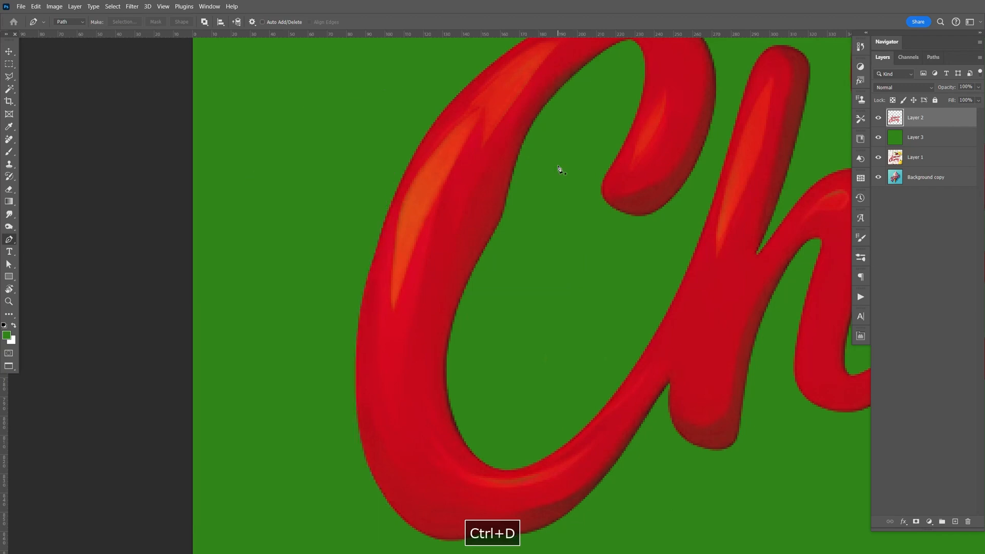
key(z)
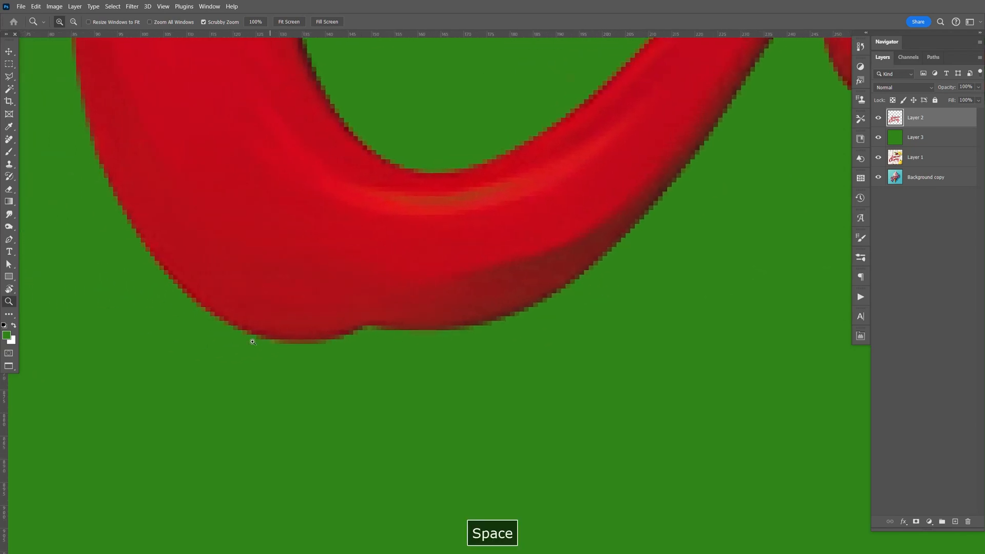
Step: Undo the smudge that spilled outside the Cherry letter's curve
key(p)
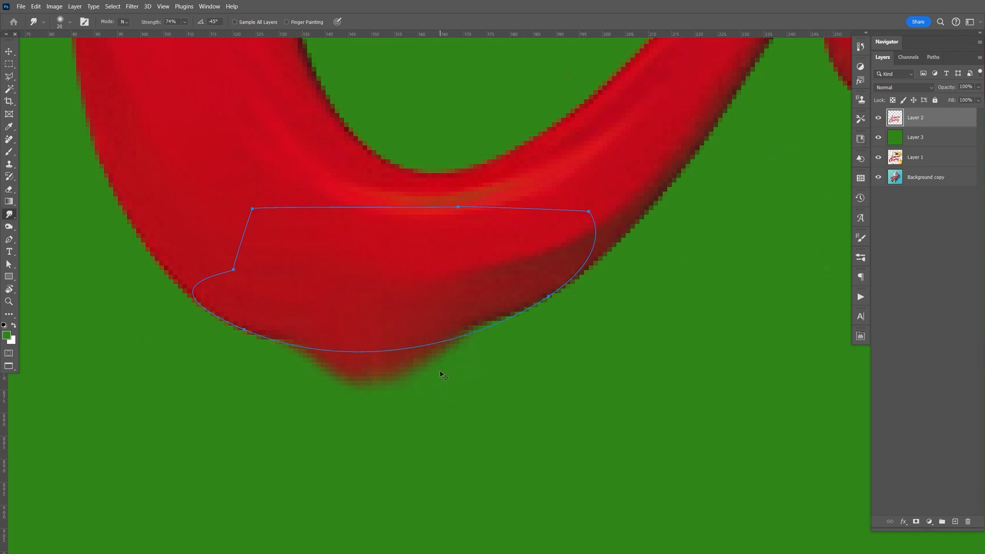
key(ctrl+z)
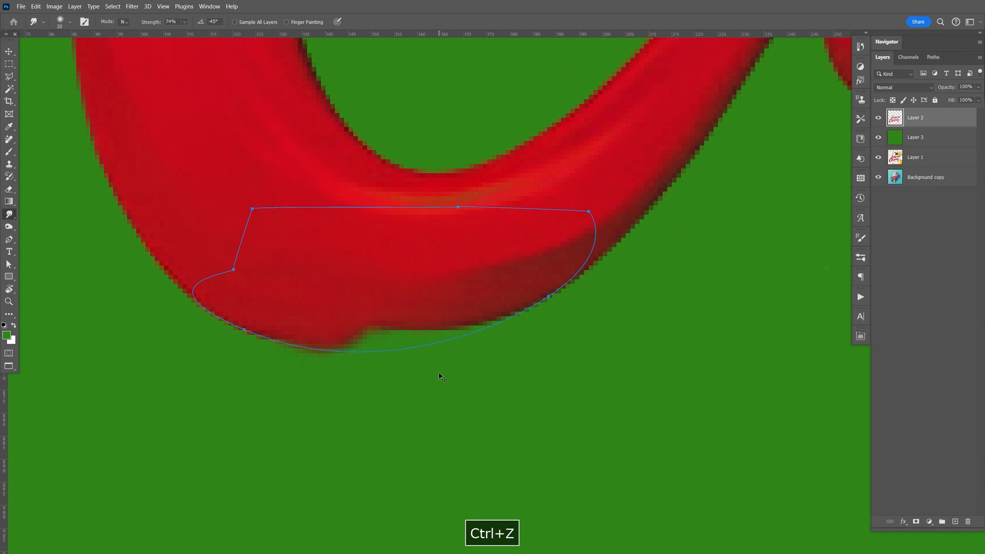
key(ctrl+z)
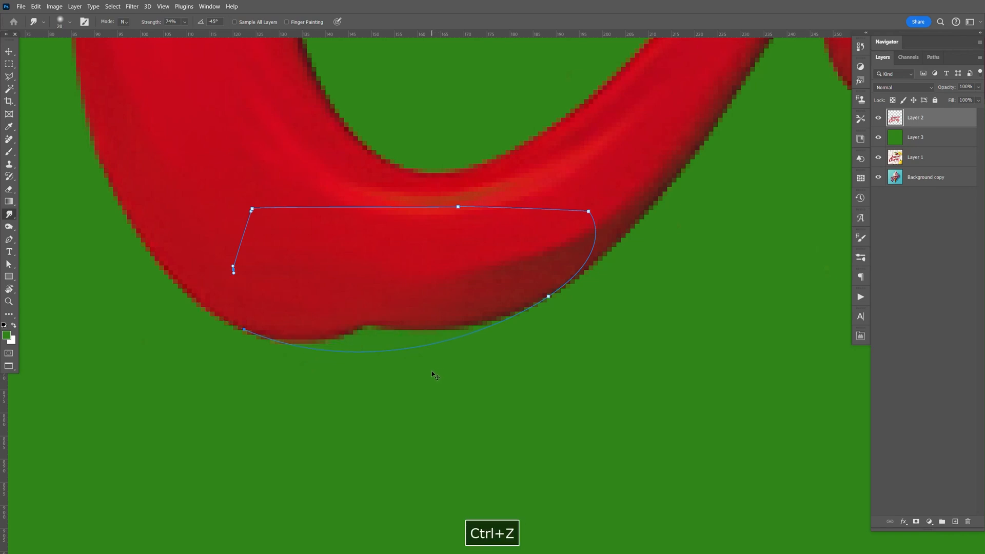
click(35, 6)
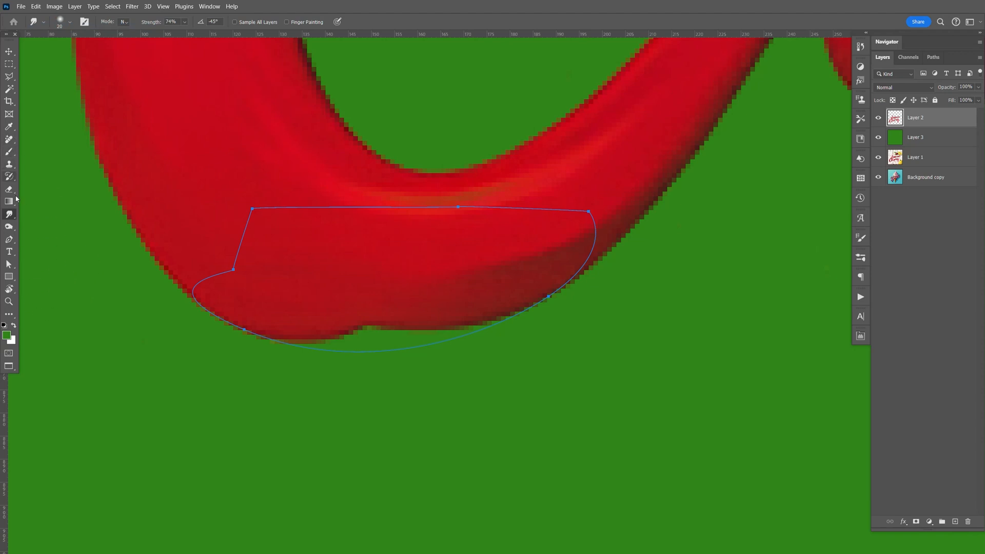
Step: Turn the Pen outline of the bump into a selection, smooth the edge inside it and deselect
key(p)
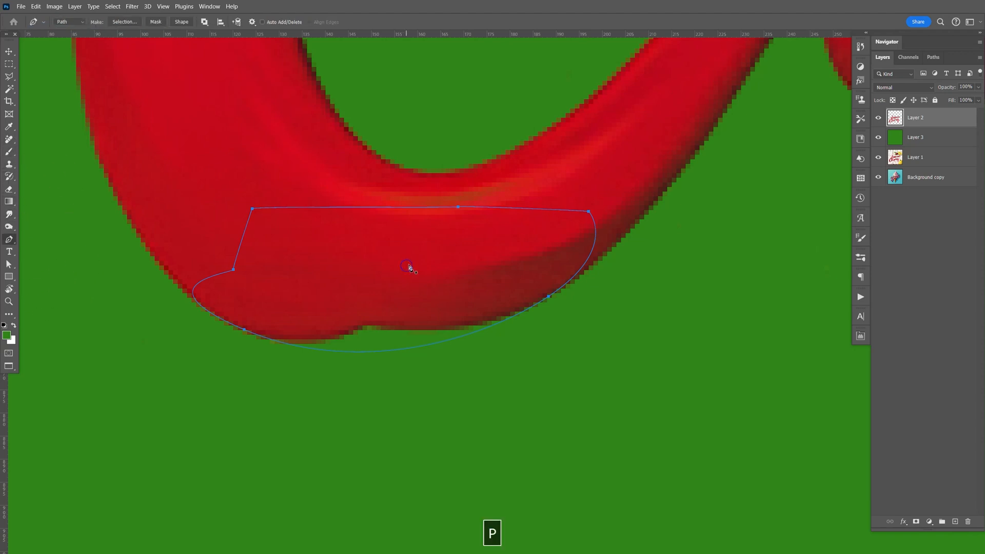
click(125, 21)
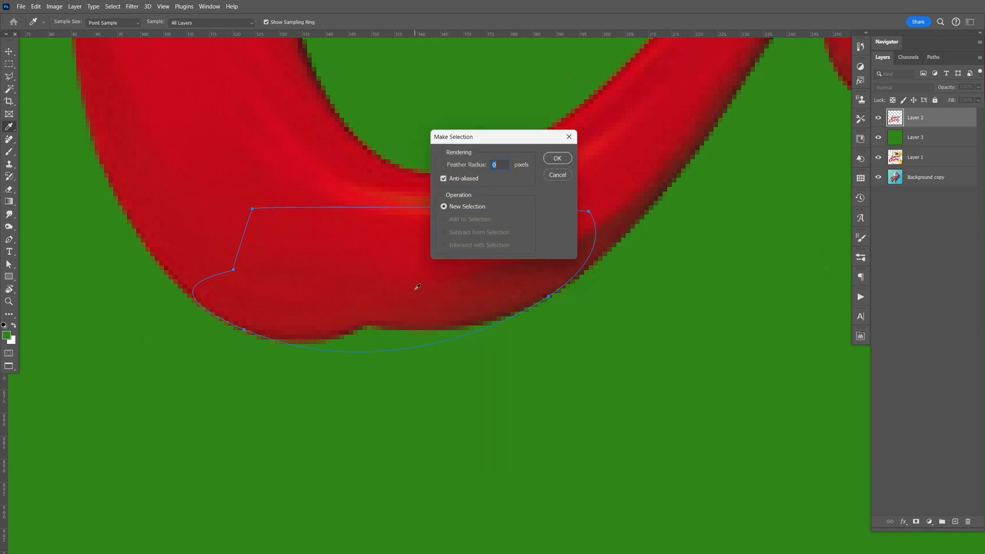
click(556, 158)
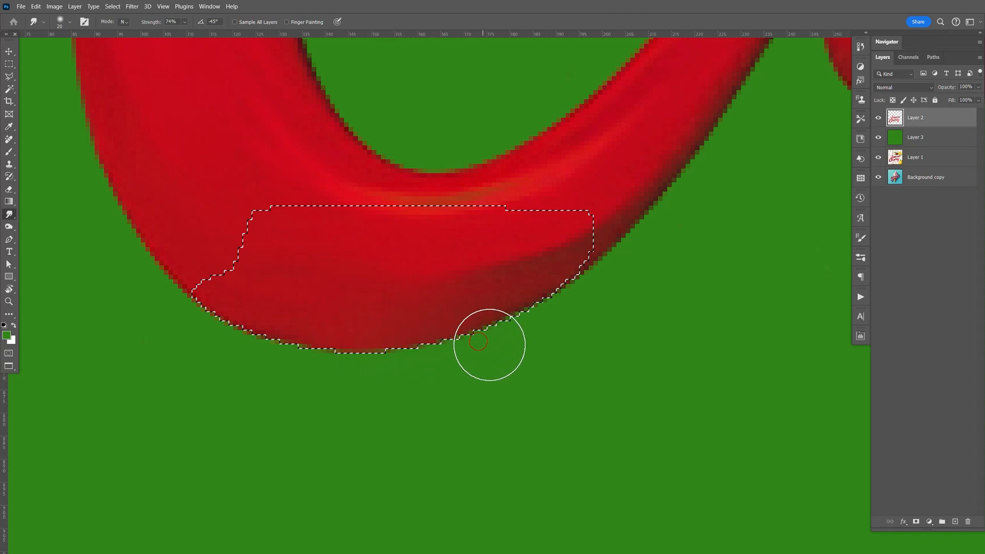
key(Ctrl+D)
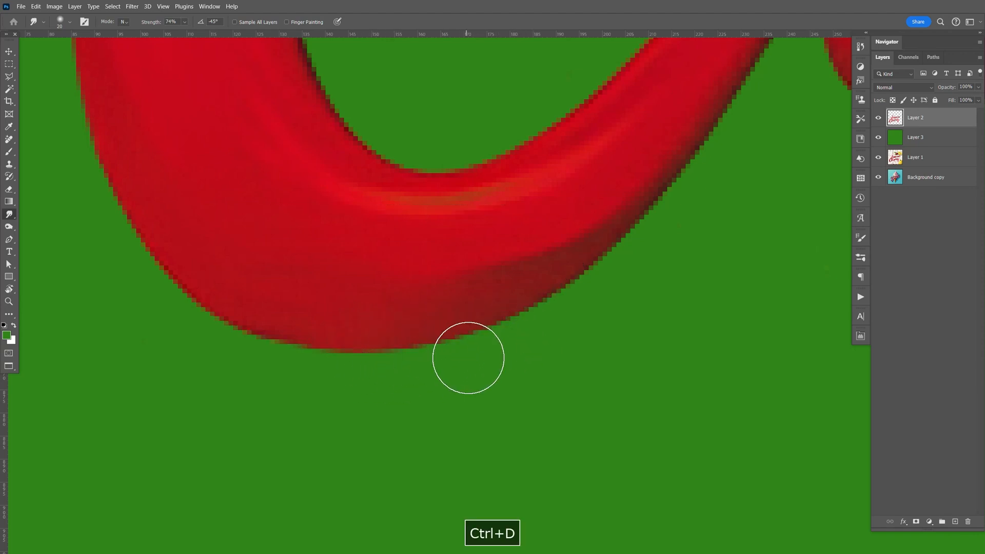
key(Ctrl+D)
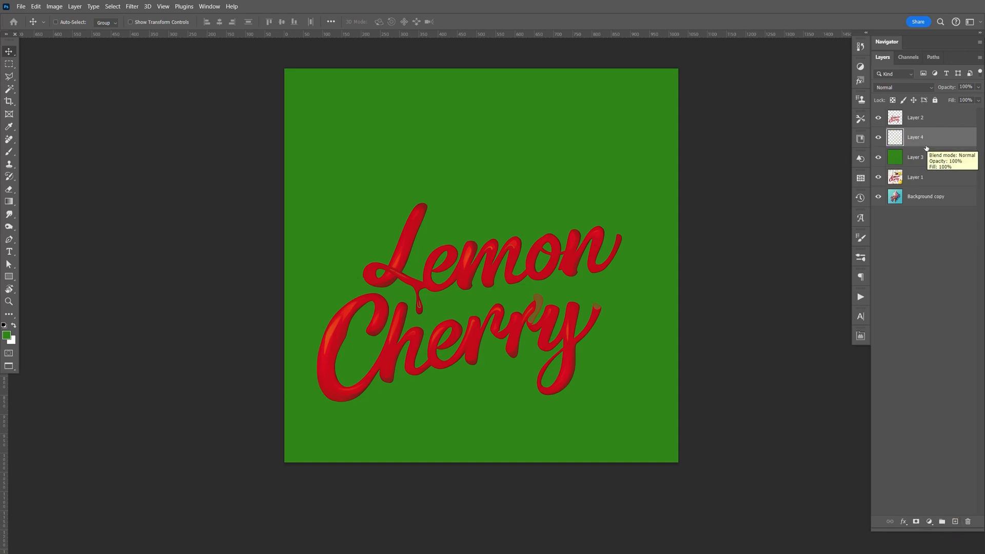
mouse_move(497, 259)
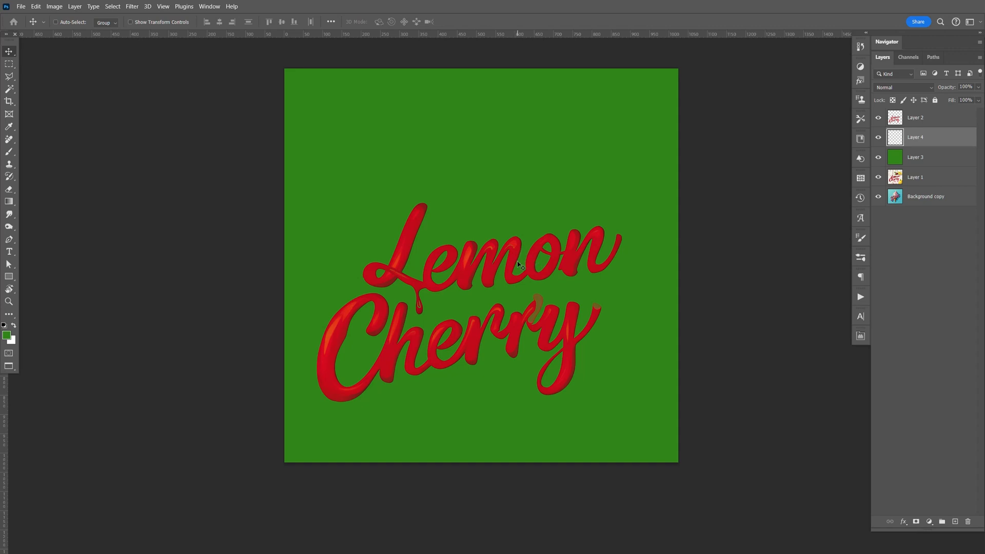
Step: Paint white glossy highlight strokes on the Cherry letters with the Brush and save the file
key(z)
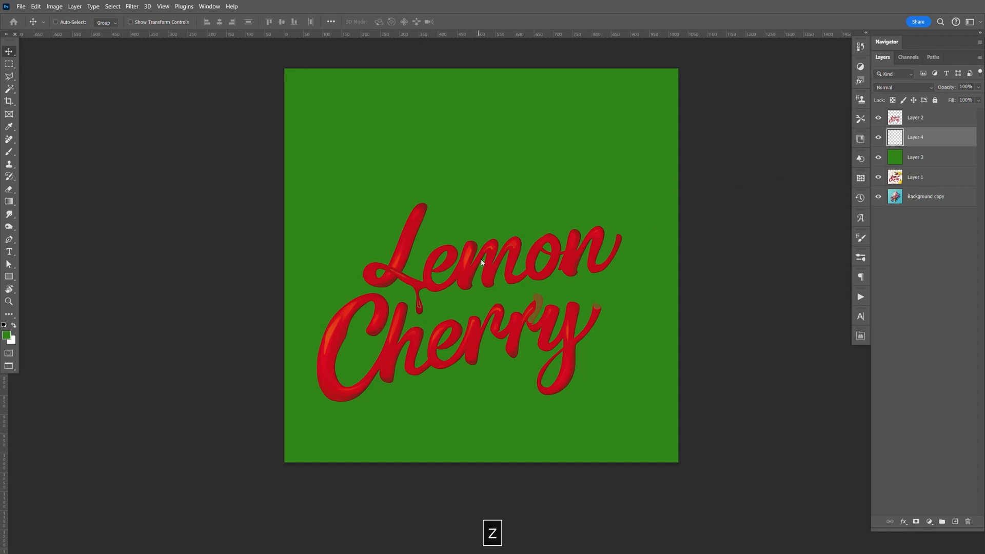
key(z)
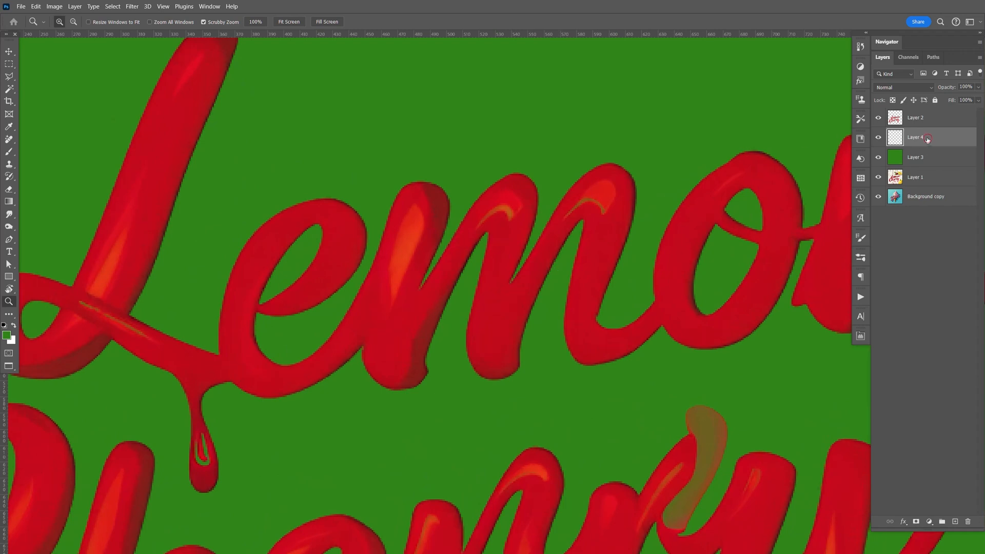
key(b)
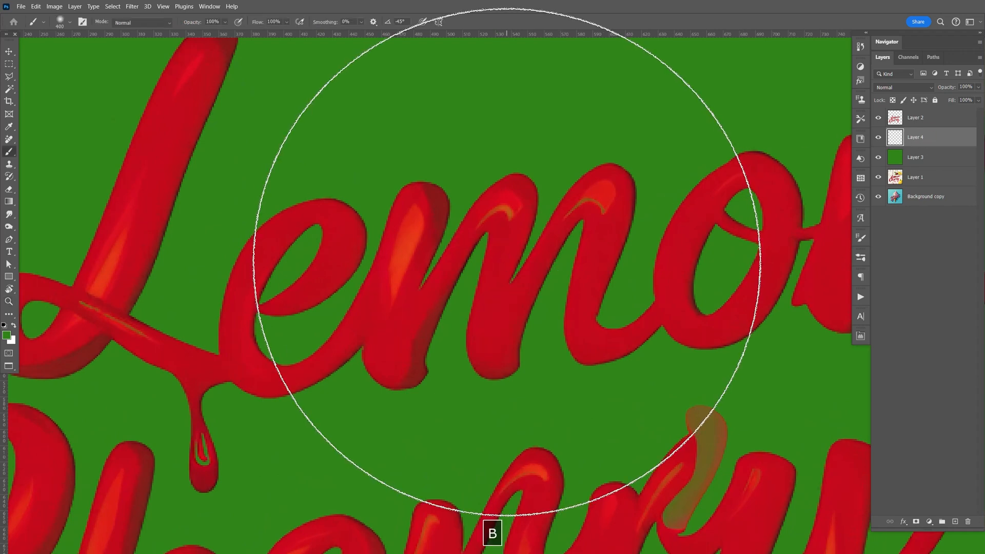
key(d)
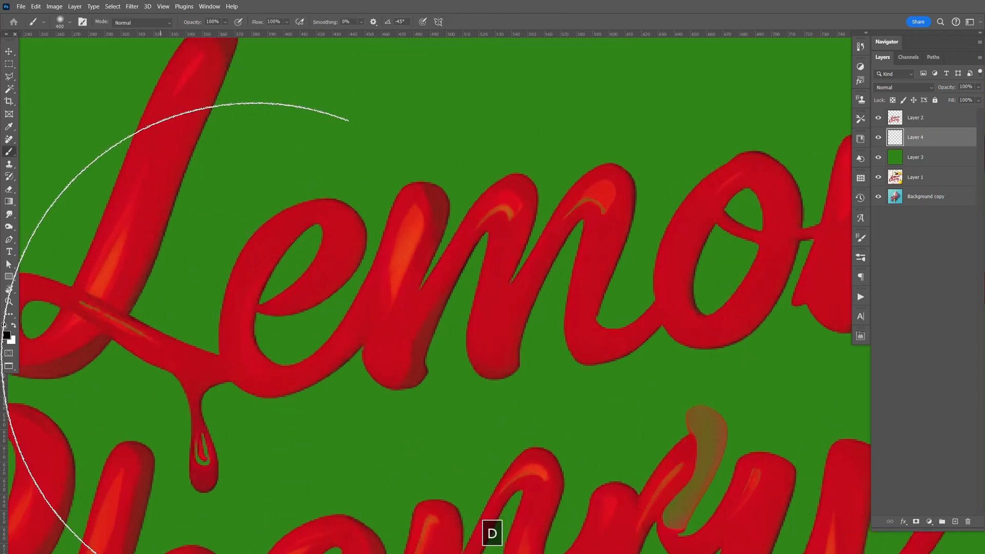
key(x)
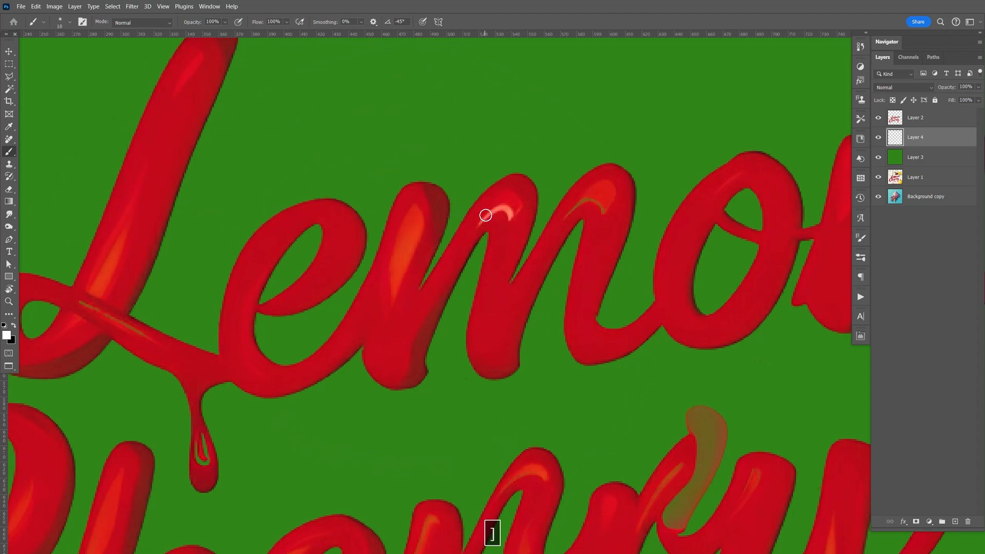
key(space)
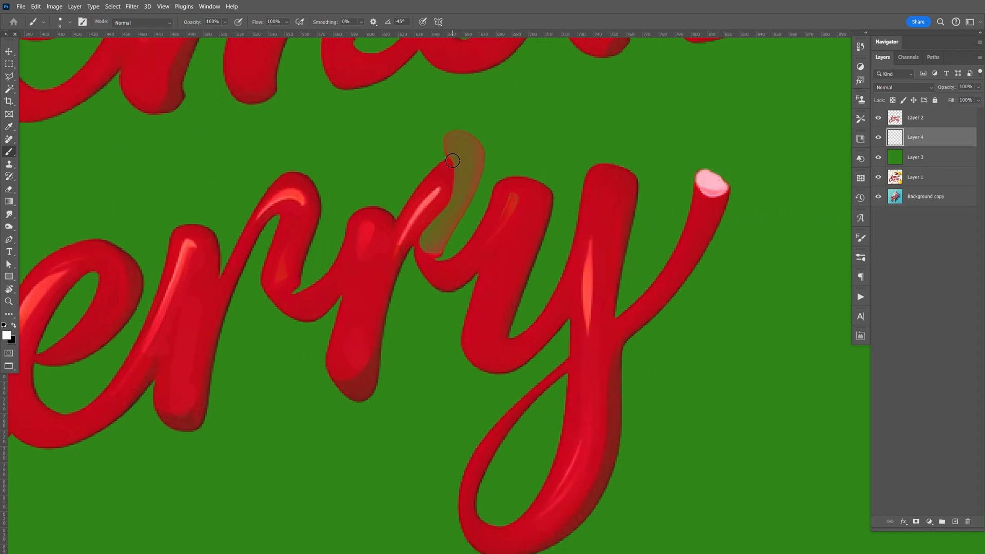
key(ctrl+s)
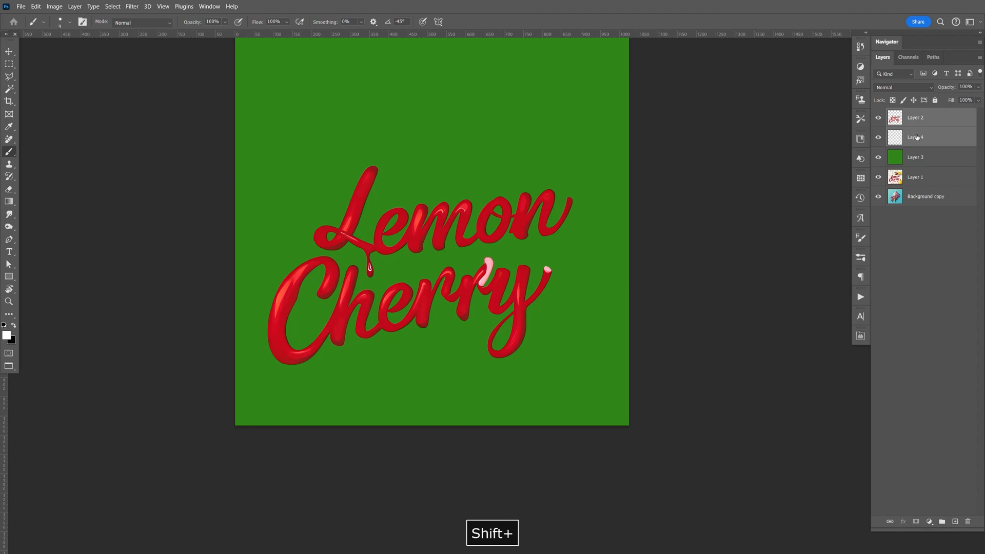
Step: Lasso Lemon, cut it to its own layer and bring up Hue/Saturation for it
key(ctrl+e)
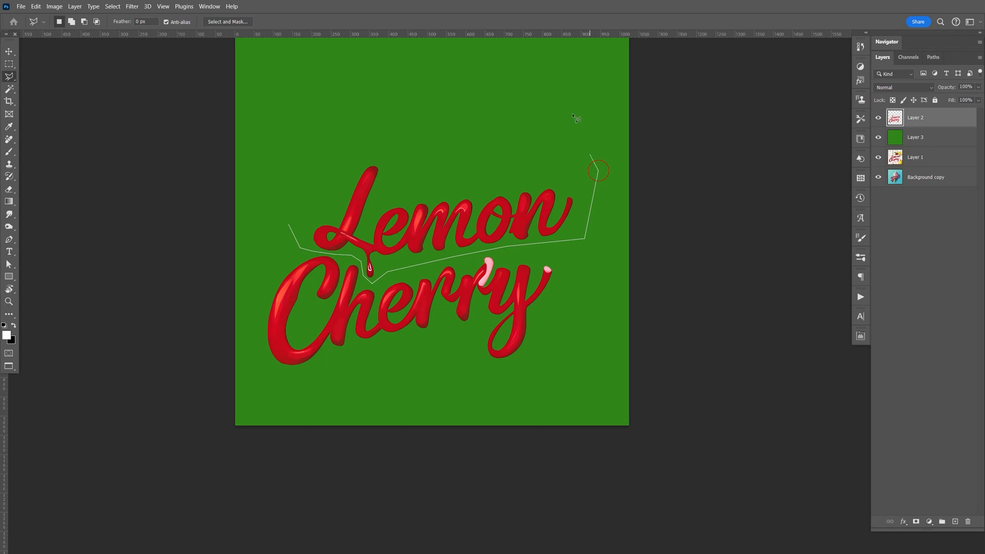
click(288, 180)
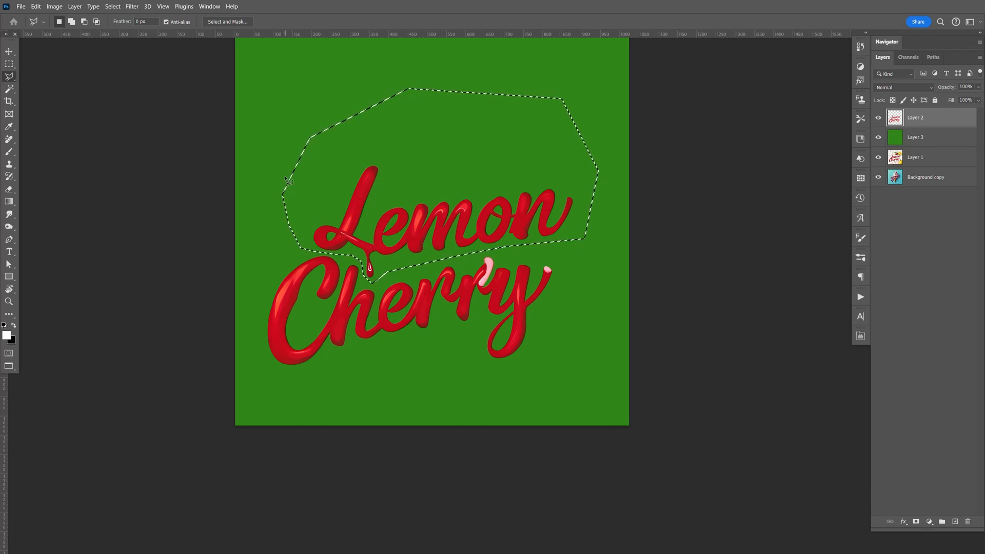
key(Ctrl+Shift+J)
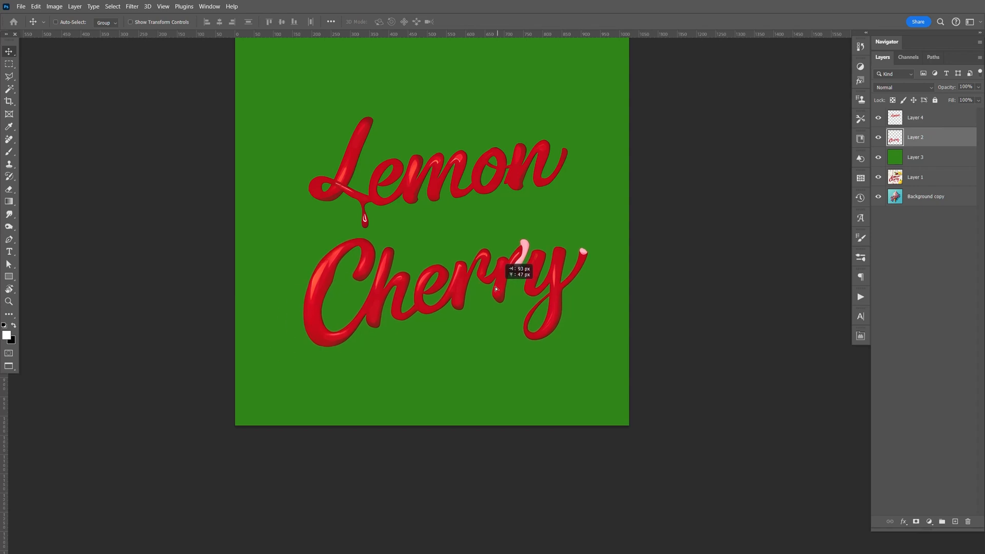
click(914, 117)
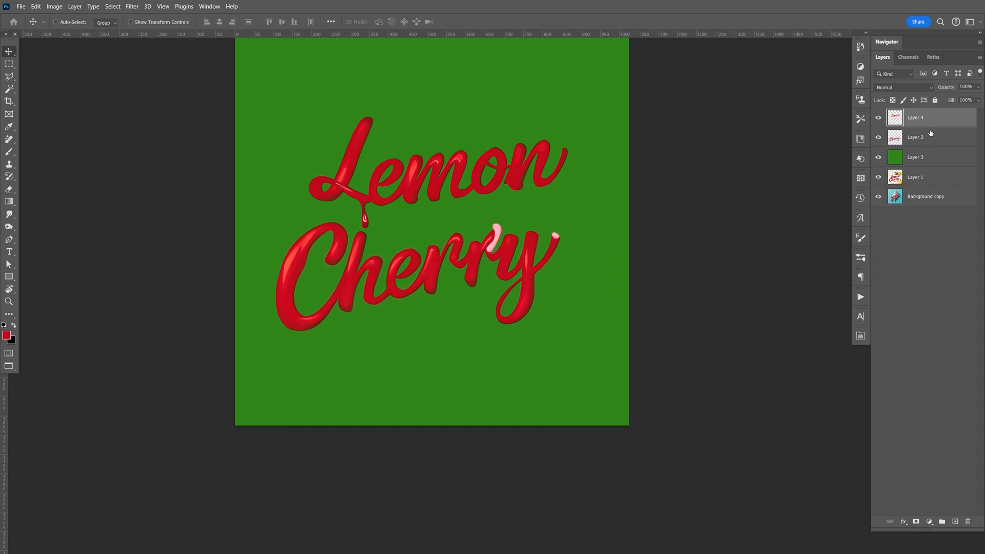
mouse_move(895, 156)
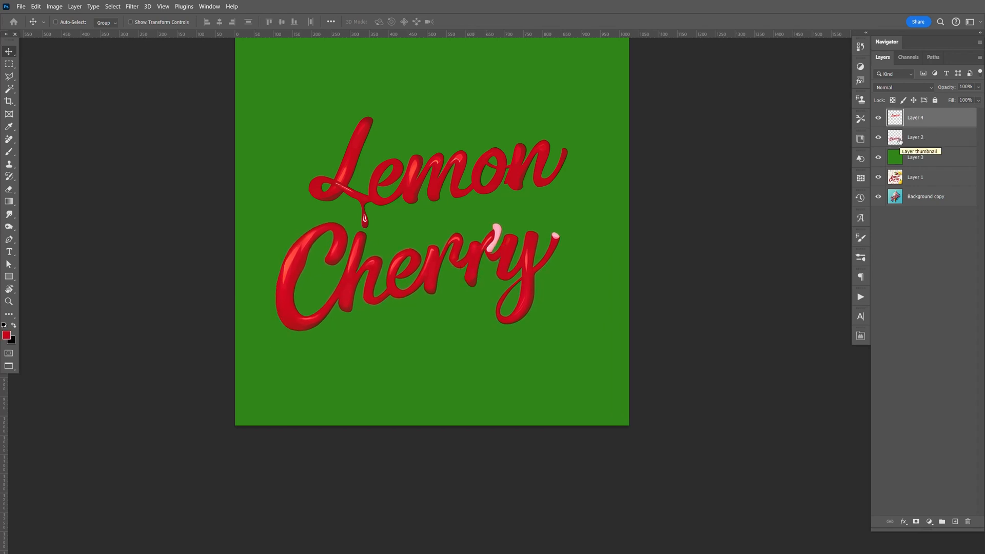
key(Ctrl+Alt+U)
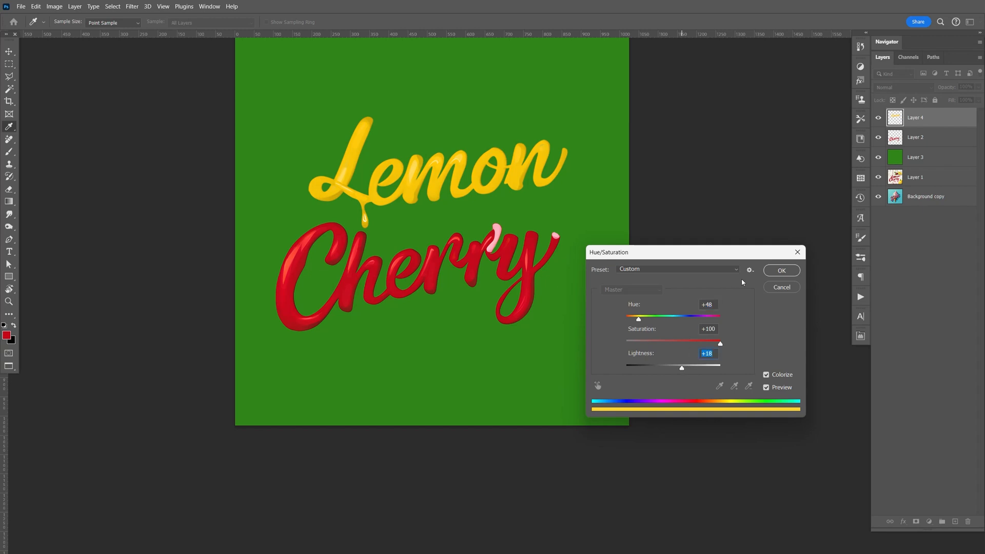
Step: Apply the Colorize recolour (Hue 48, Saturation 100, Lightness 18) making Lemon golden yellow
click(781, 270)
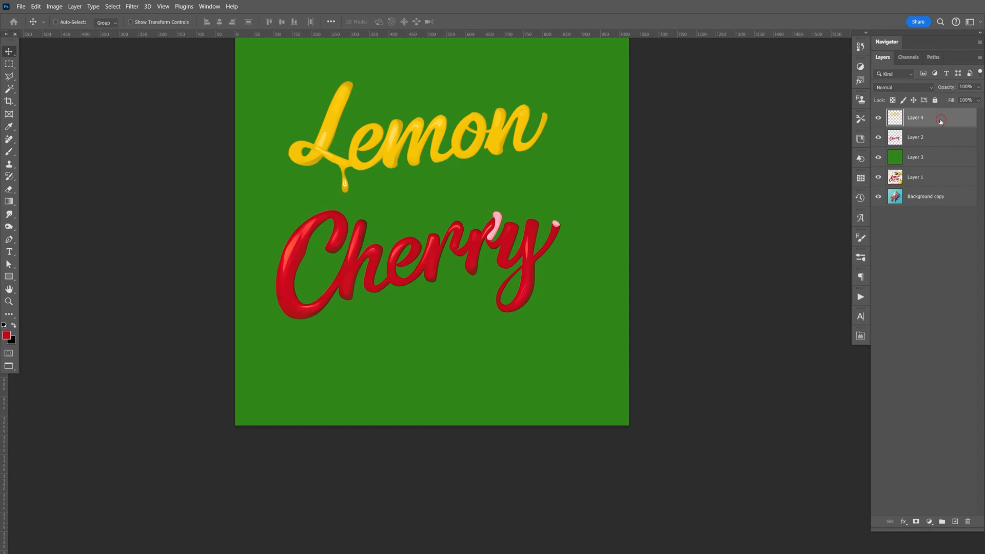
Step: Add a thin red #c00416 Stroke effect of about 7 px around the Lemon layer
double_click(914, 117)
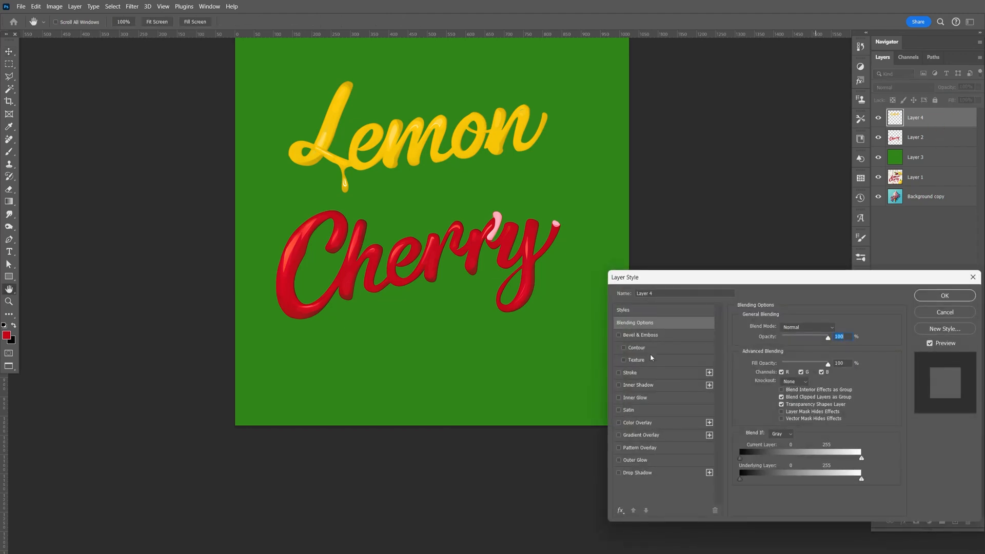
click(628, 372)
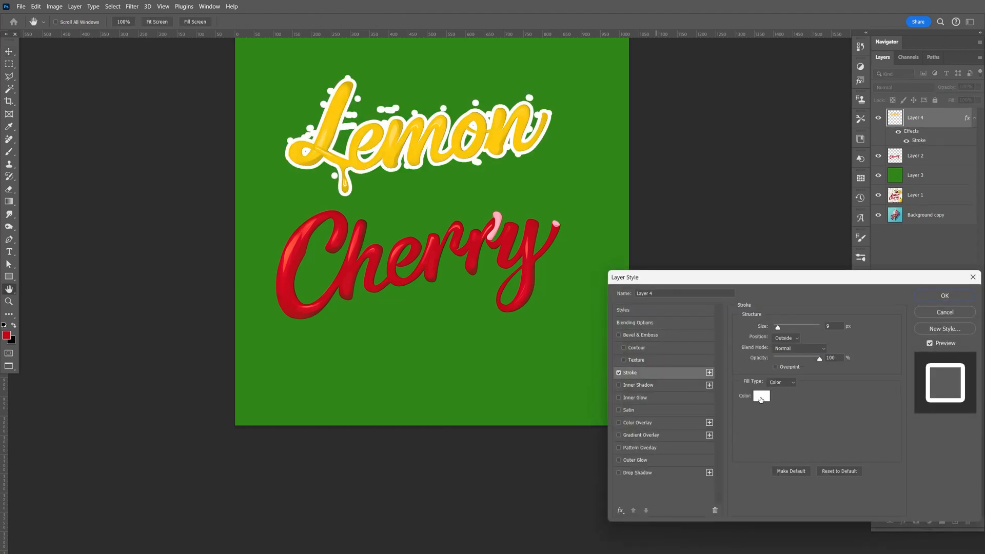
click(760, 396)
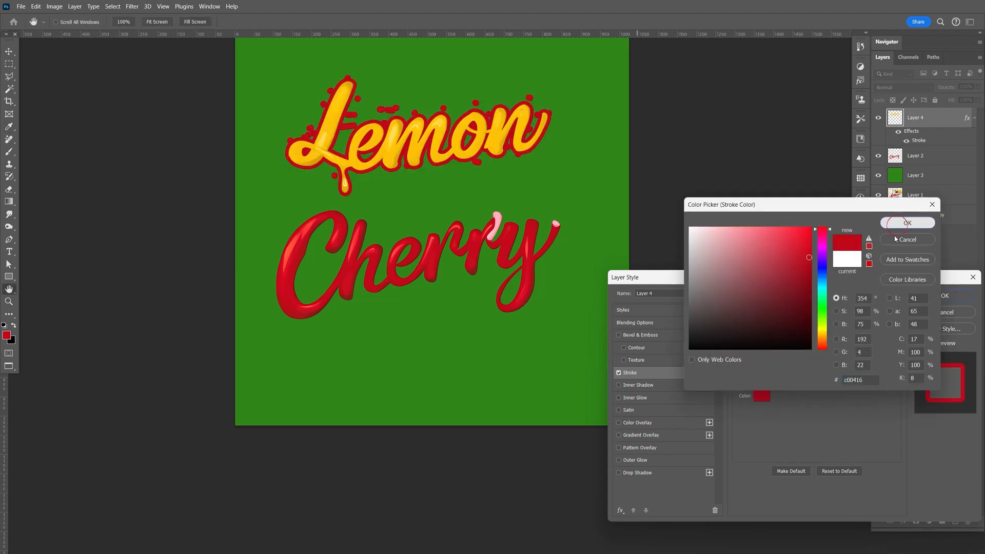
click(907, 223)
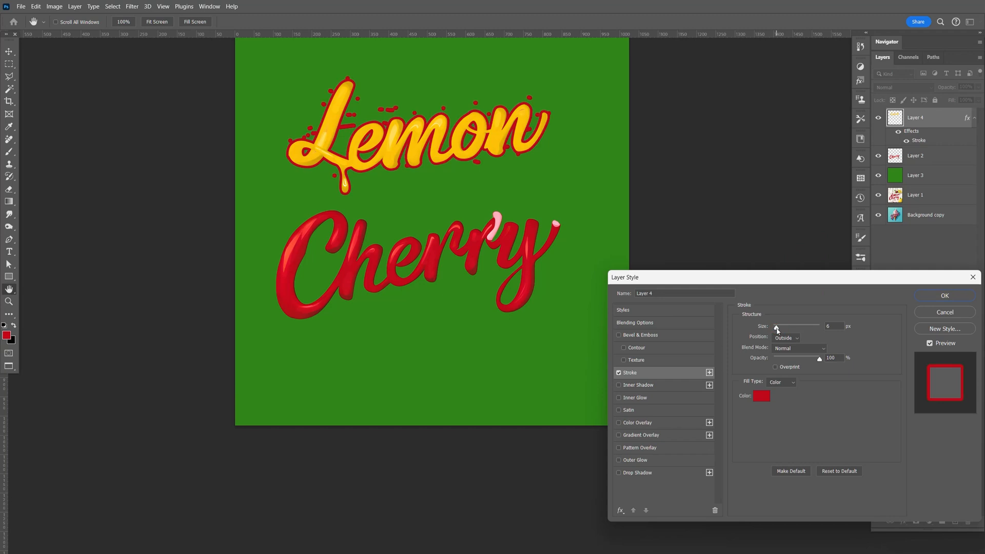
click(777, 327)
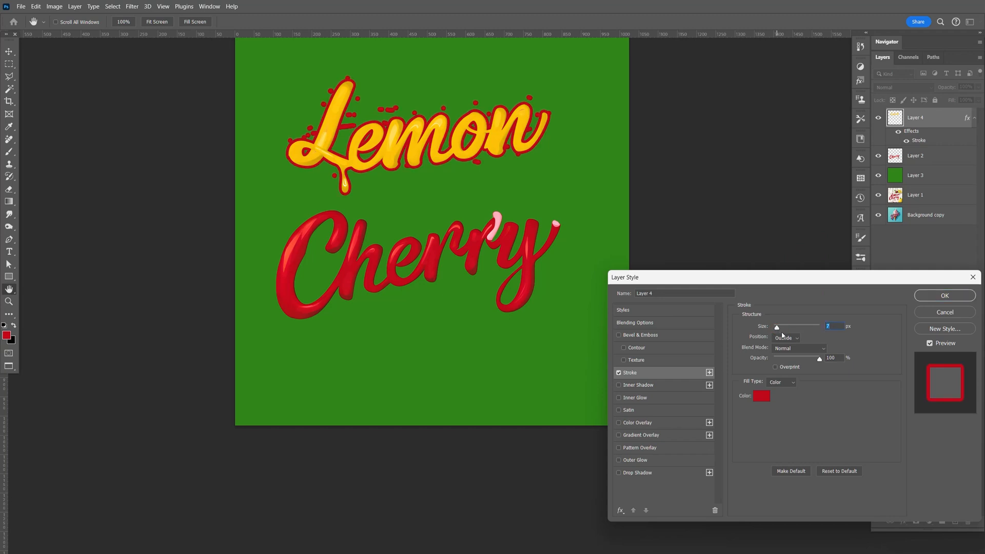
click(944, 296)
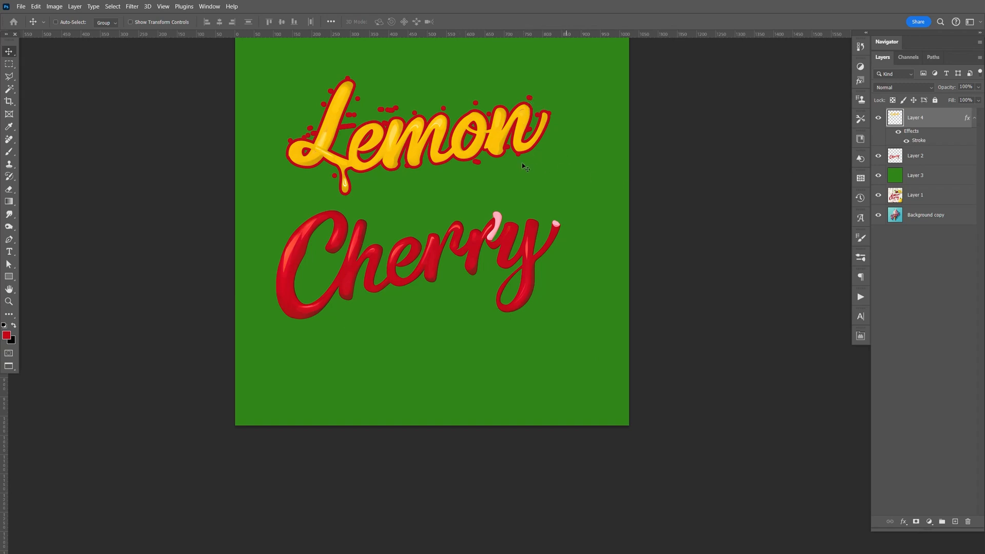
Step: Erase the loose red splatter dots around Lemon up close, then return to the full poster view
key(space)
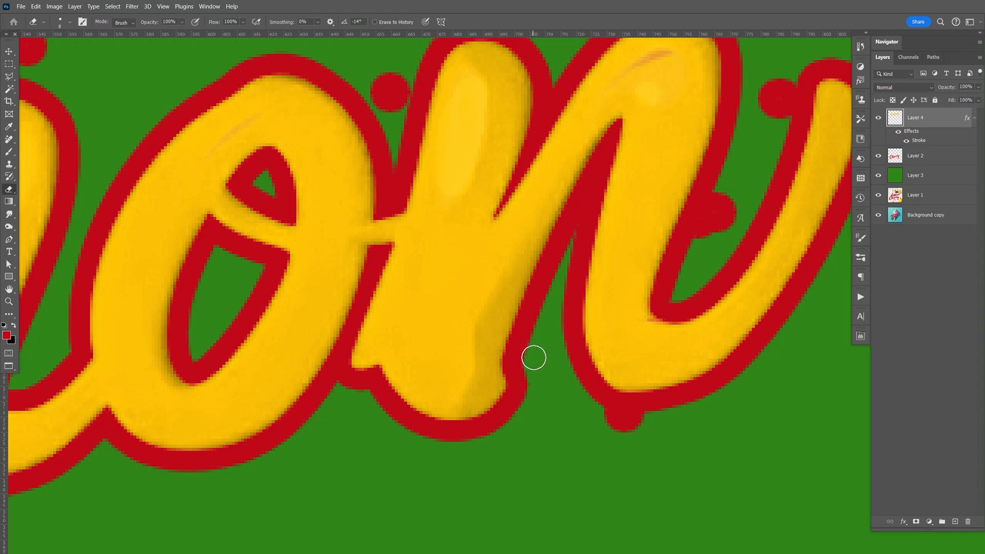
key(space)
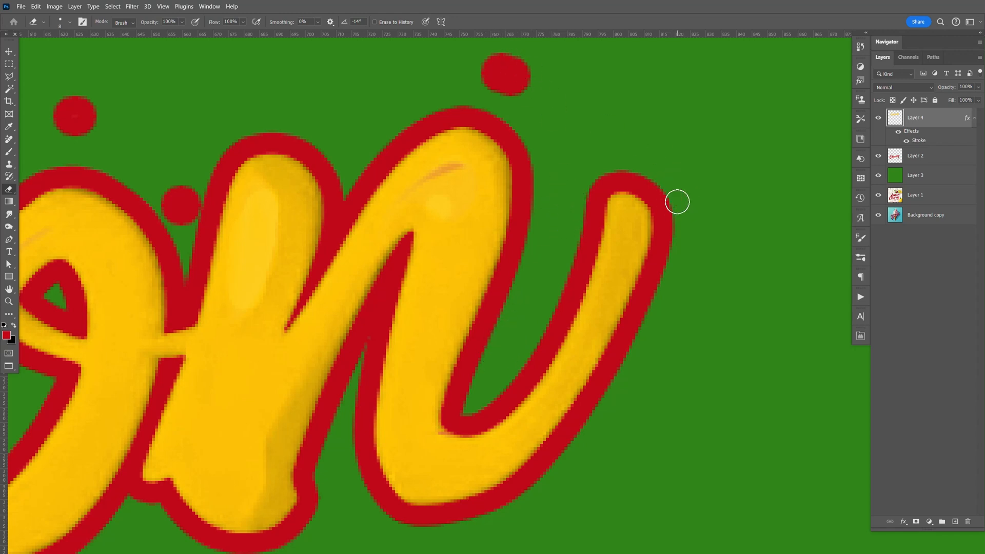
key(space)
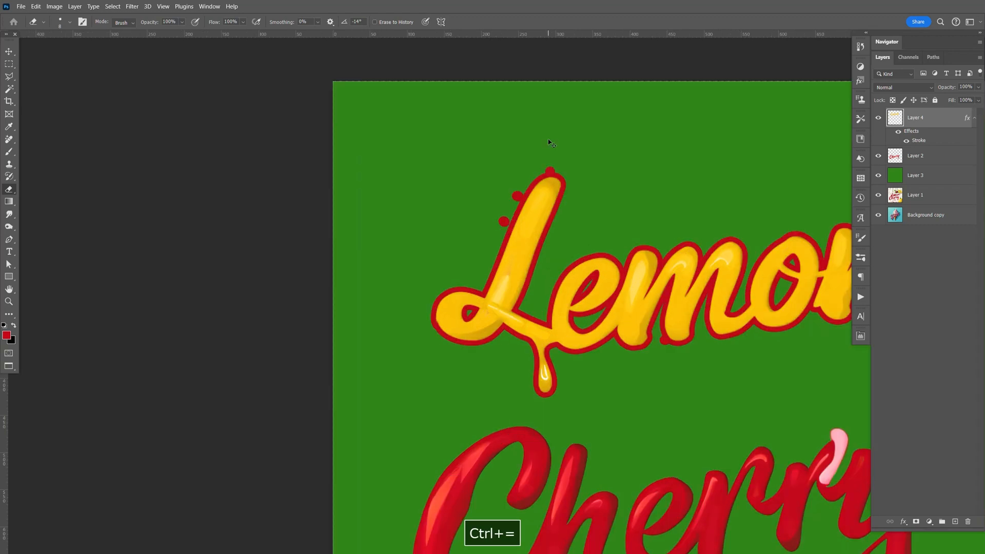
key(ctrl+minus)
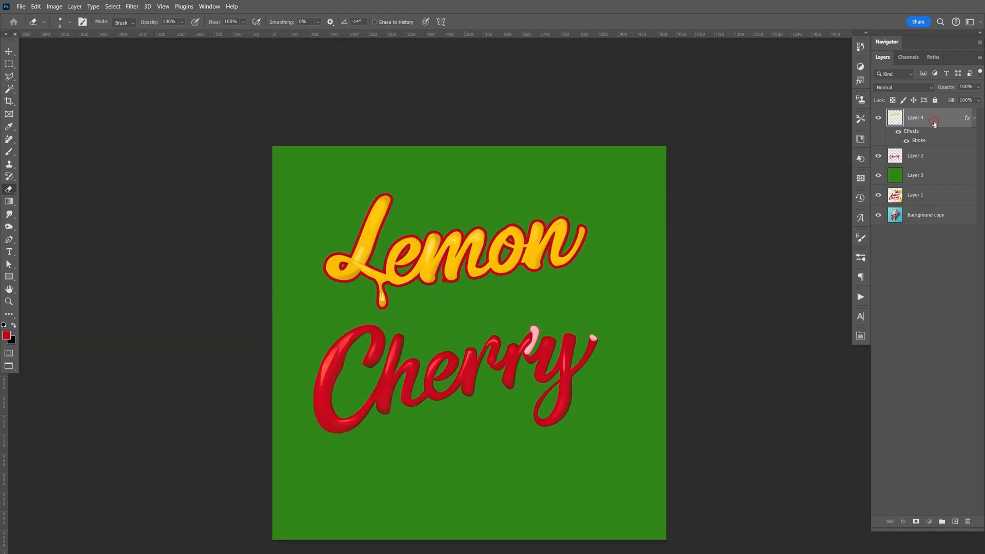
Step: Enable a solid red Drop Shadow on Layer 4 with distance 11, spread 100 and size 6
double_click(933, 122)
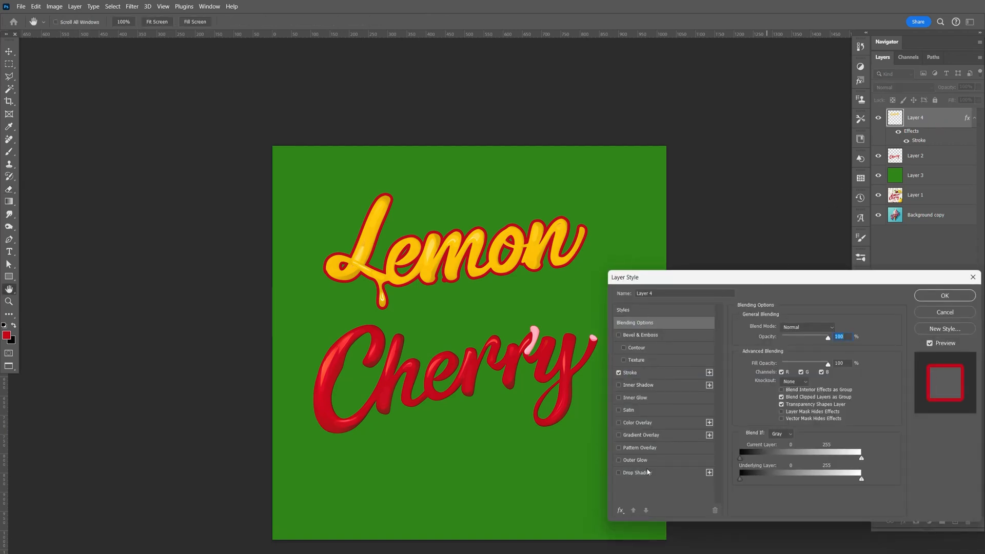
click(637, 472)
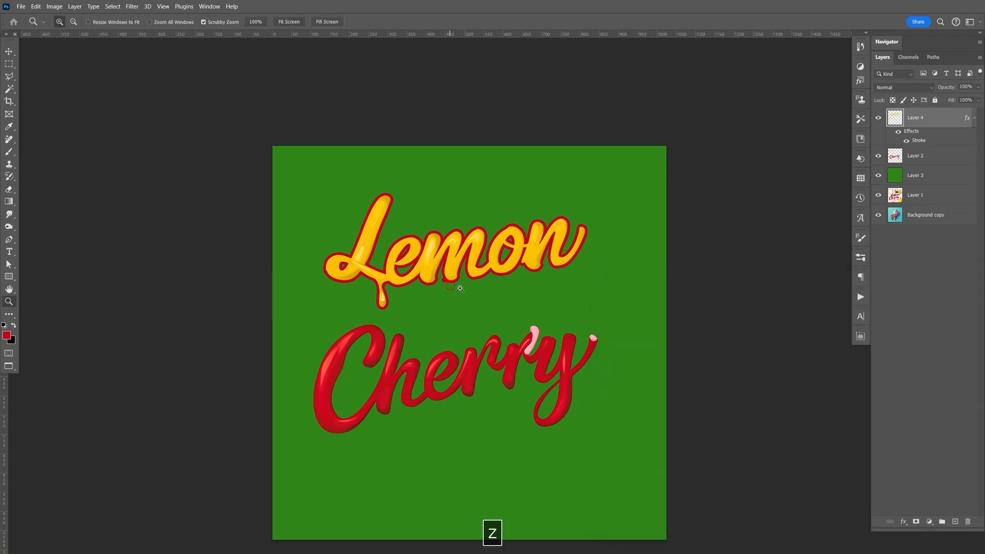
key(e)
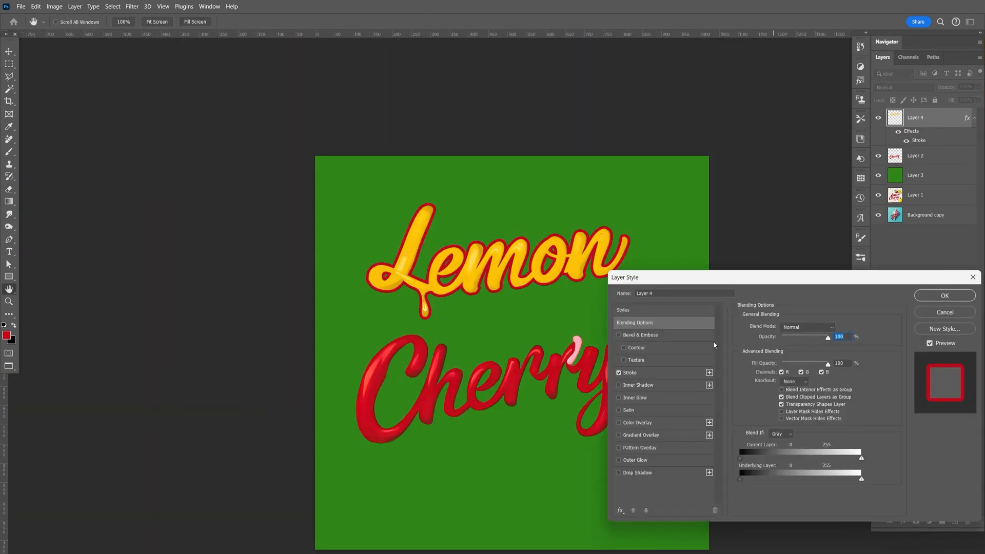
click(635, 459)
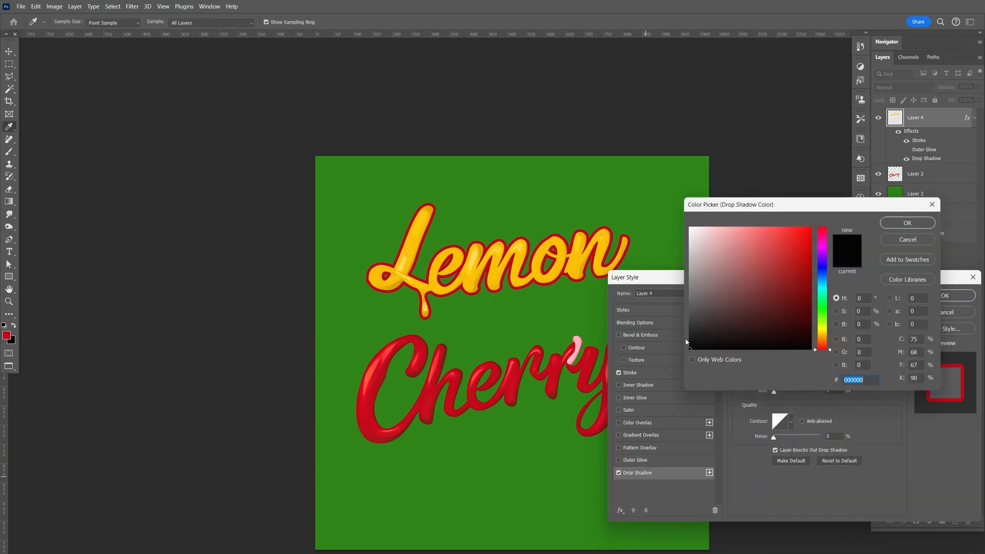
click(810, 257)
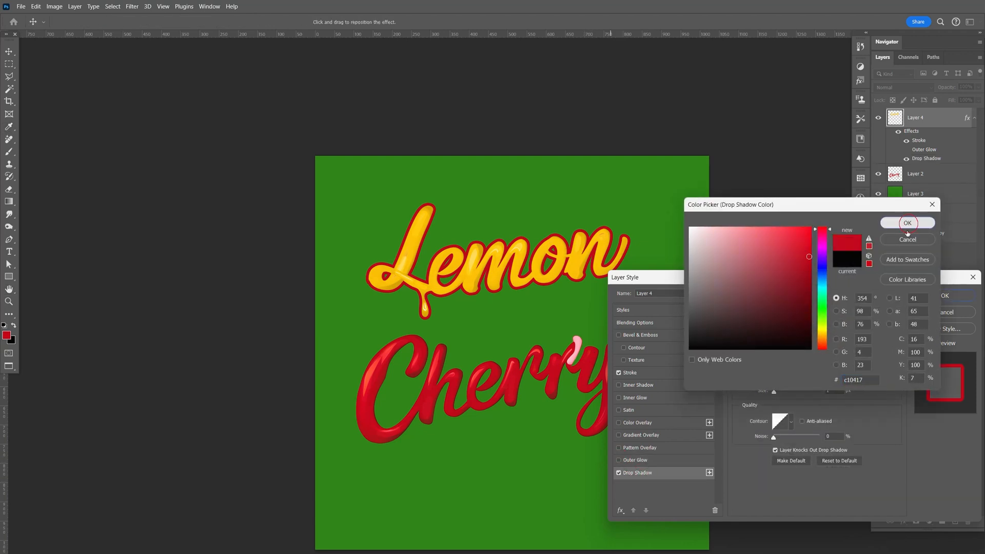
click(906, 223)
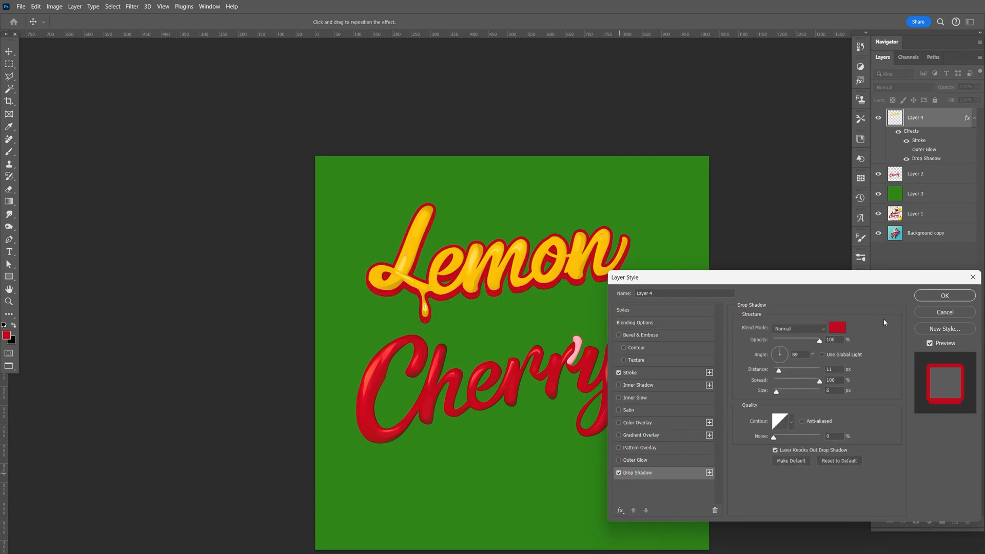
click(944, 295)
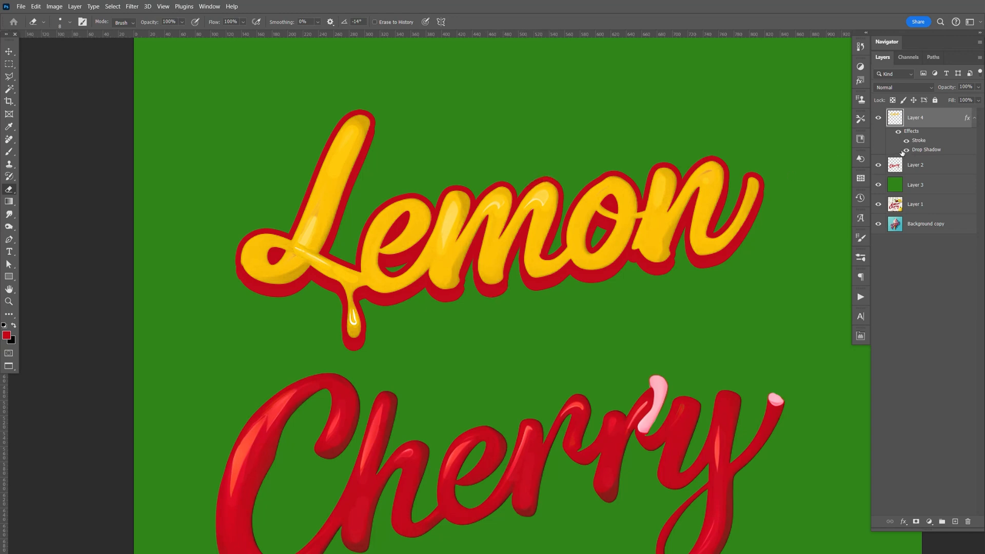
mouse_move(705, 231)
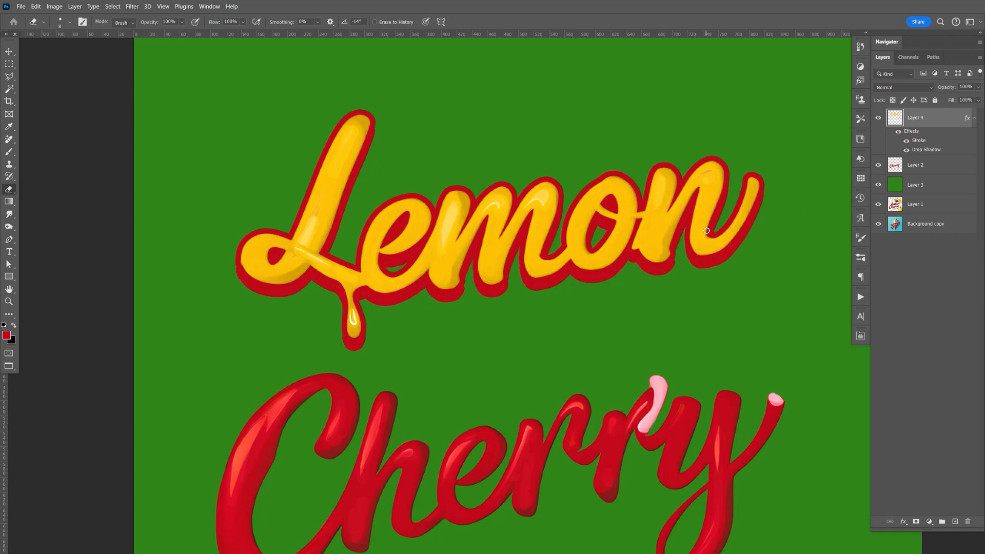
mouse_move(761, 250)
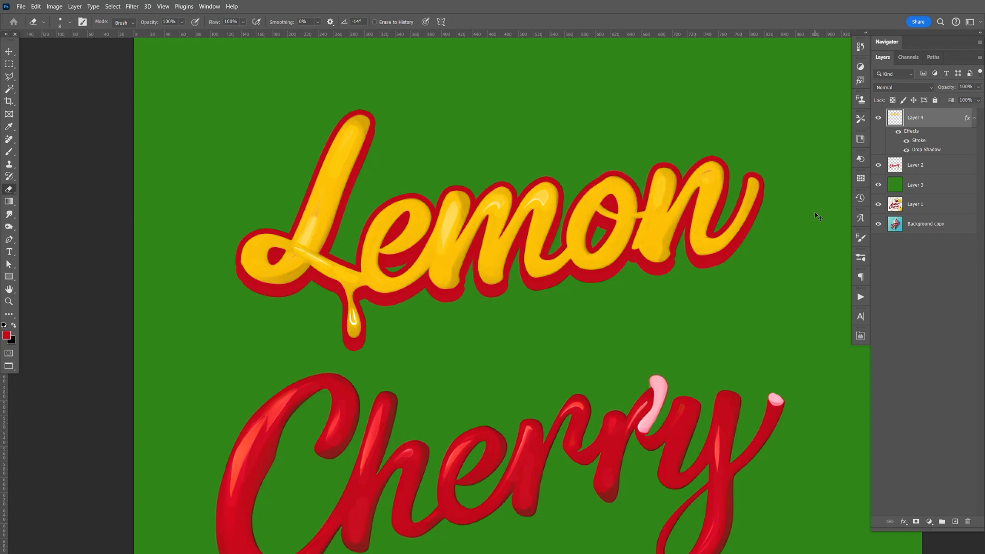
Step: Copy Layer 4's layer style and paste it onto the Cherry layer (Layer 2)
right_click(915, 117)
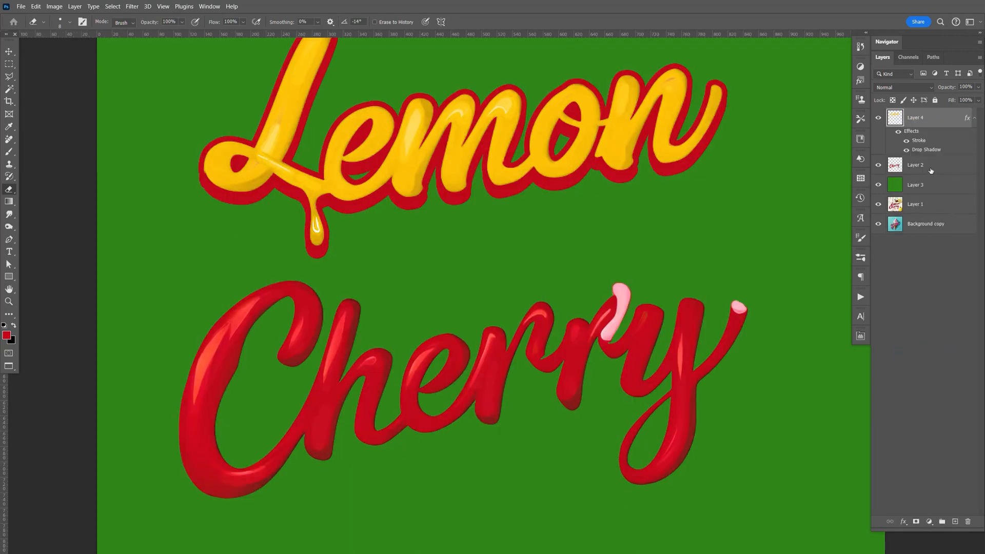
right_click(914, 165)
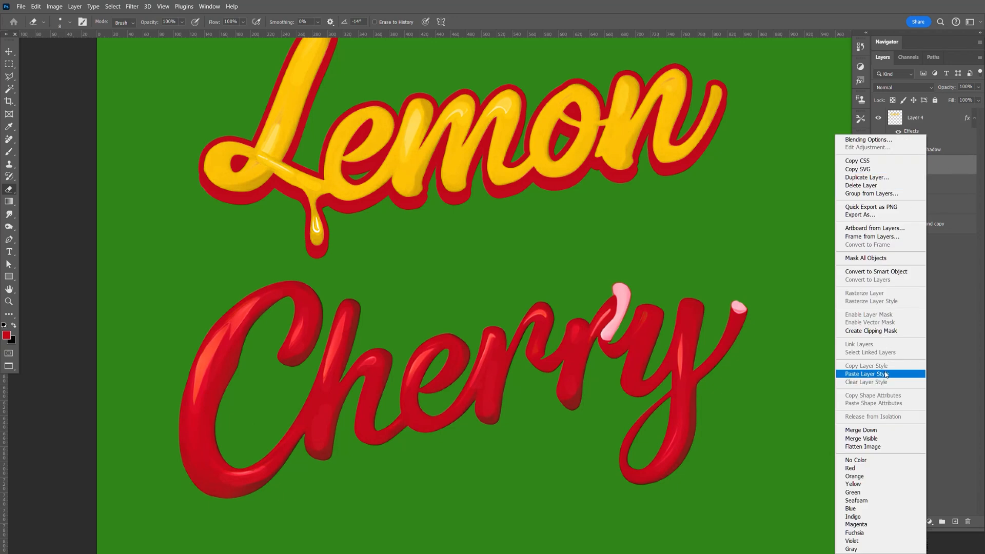
click(866, 374)
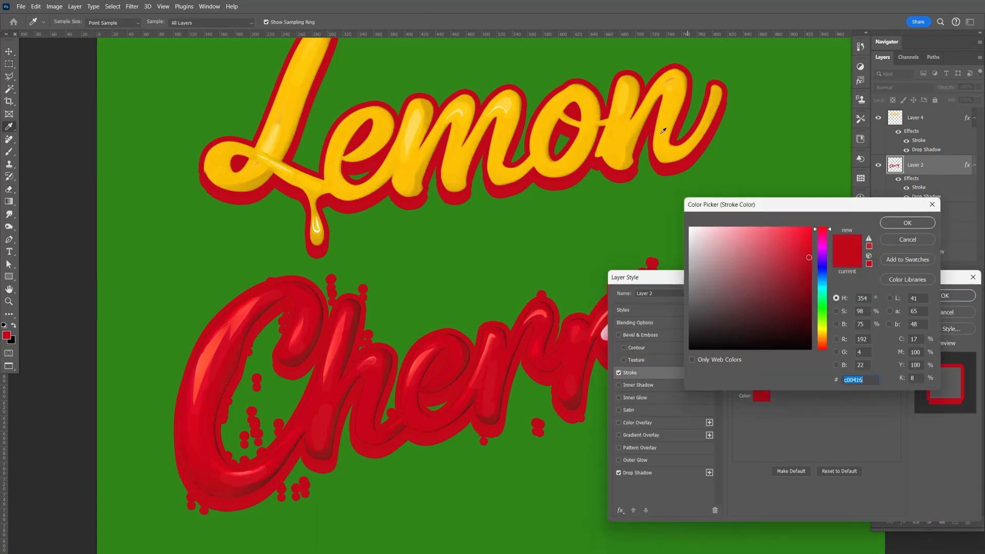
Step: Recolour Cherry's Stroke and Drop Shadow to the sampled yellow
click(905, 222)
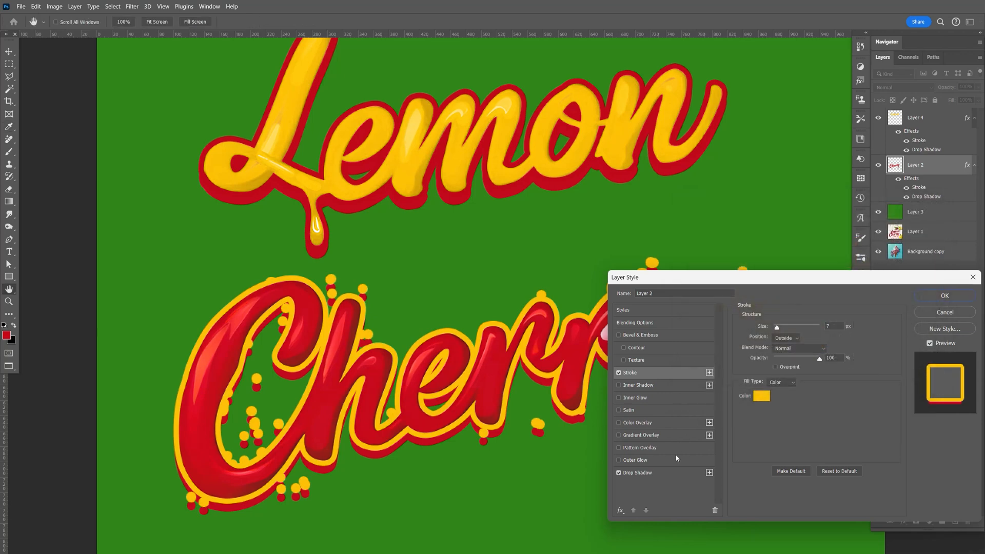
click(636, 472)
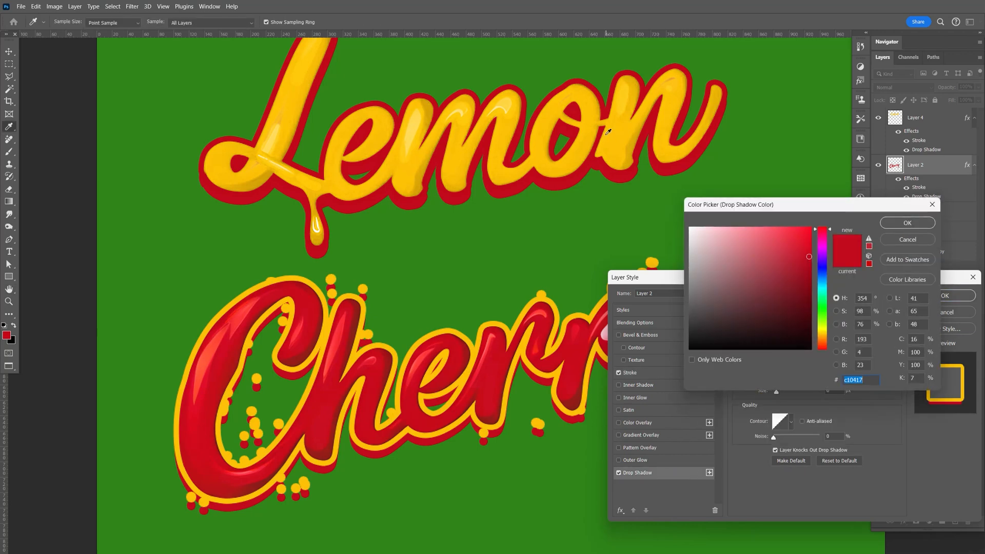
click(906, 222)
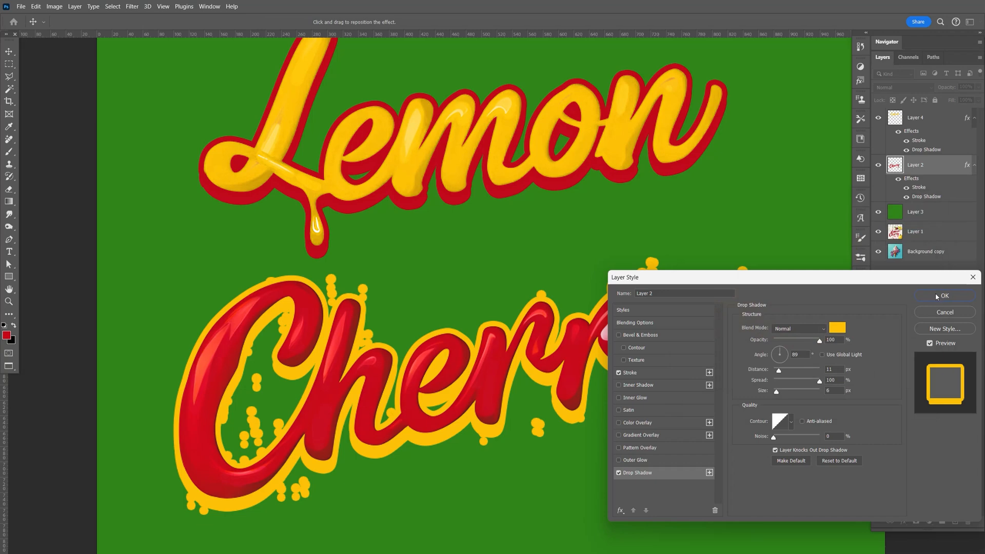
click(944, 295)
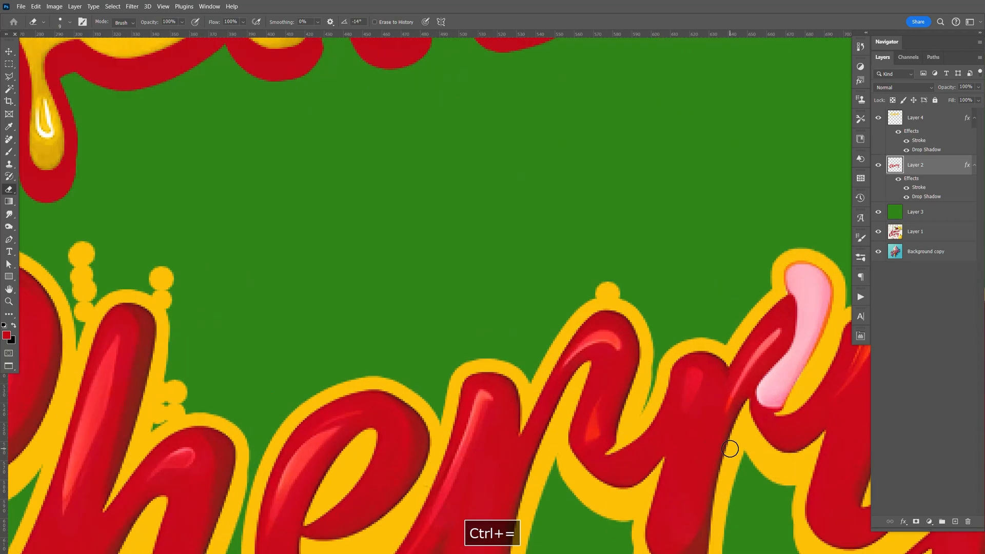
Step: Delete Layer 3 and hide the lettering layers so only the Gelato artwork shows
key(ctrl+=)
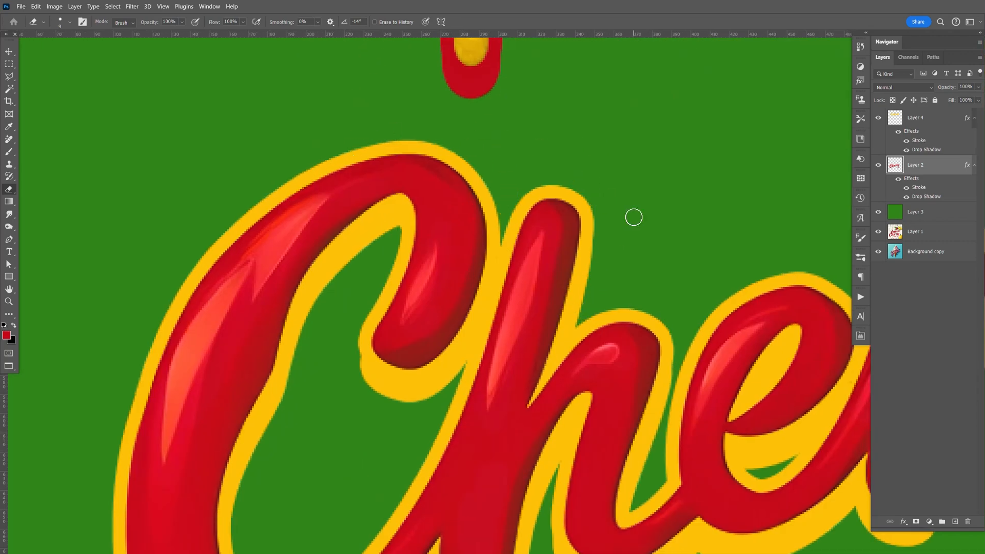
right_click(915, 117)
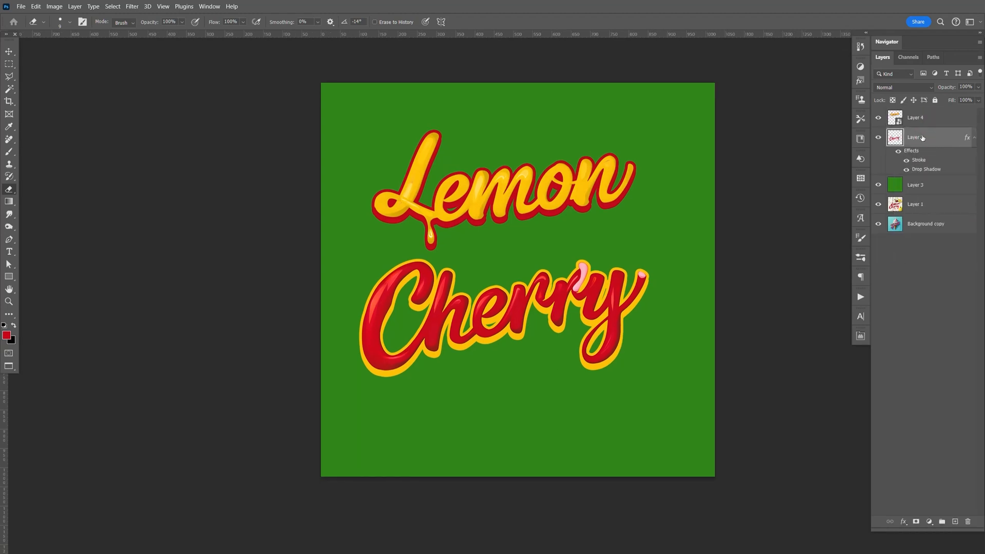
click(978, 137)
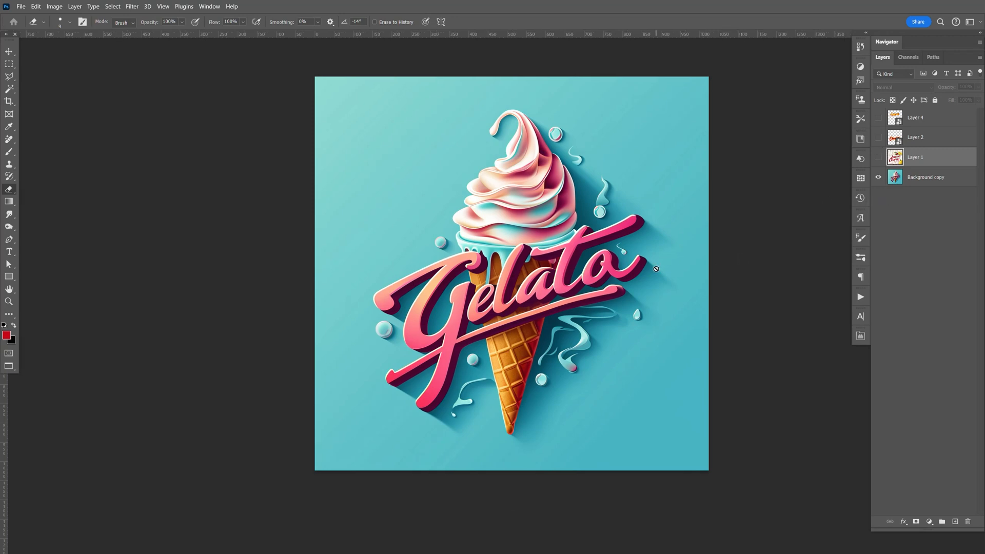
Step: Trace a Pen-tool Work Path around the Gelato lettering outline
click(9, 240)
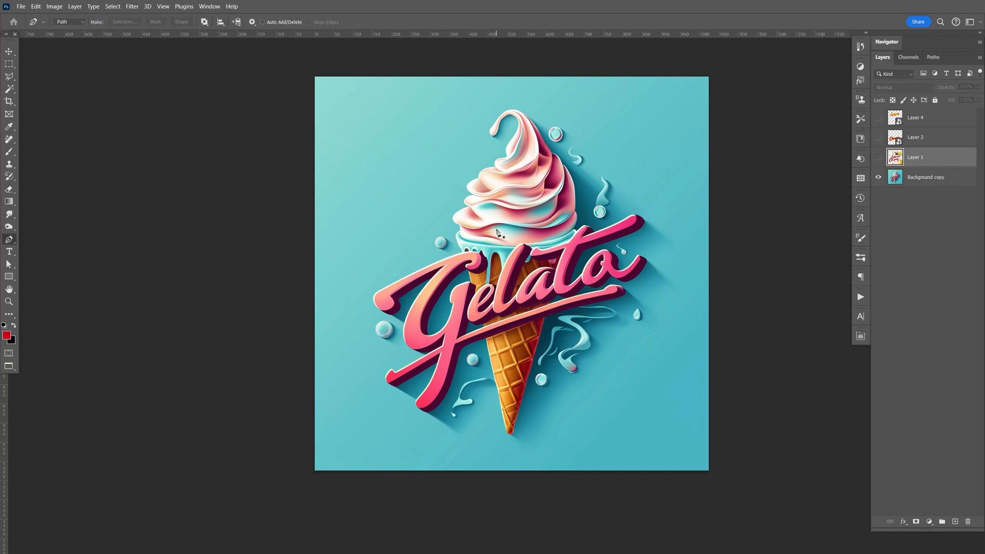
key(ctrl+=)
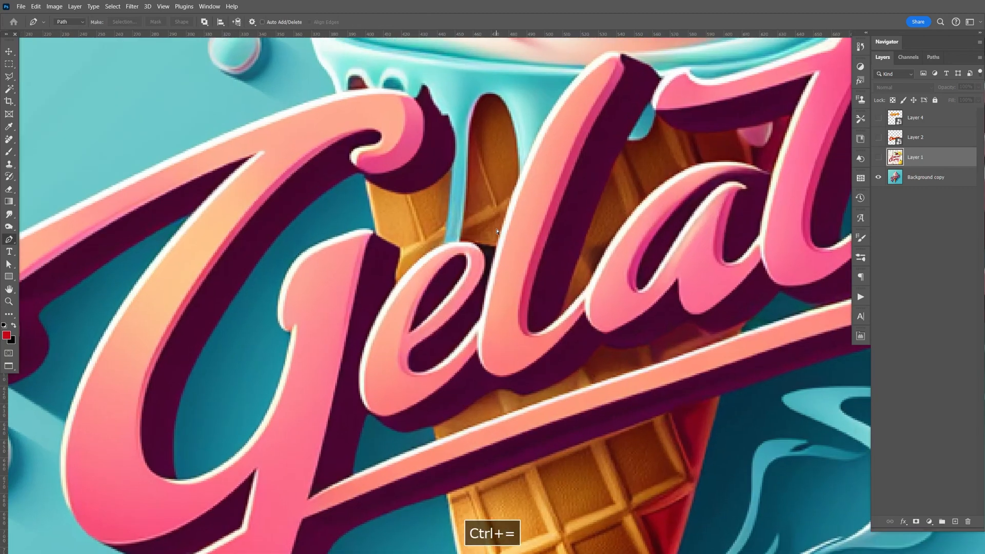
key(ctrl+=)
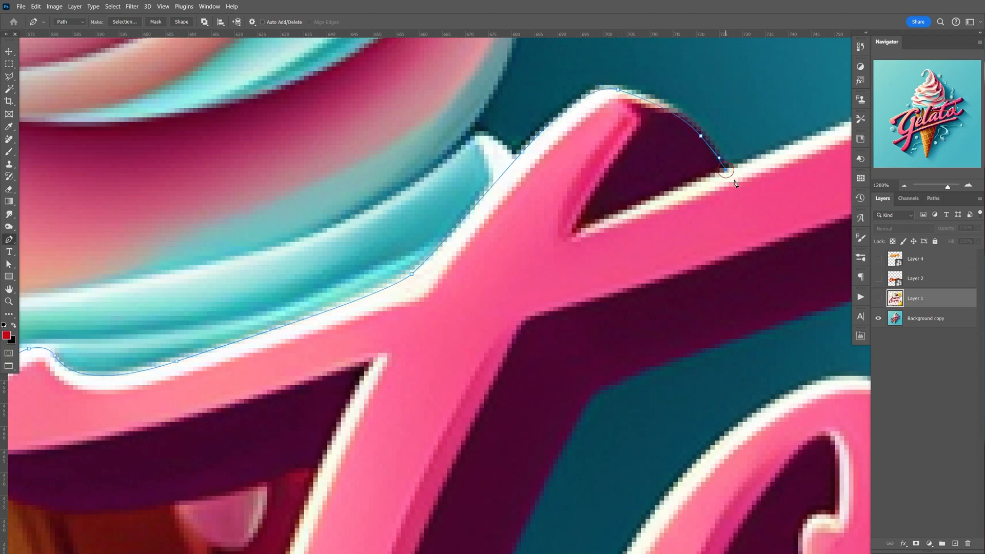
key(space)
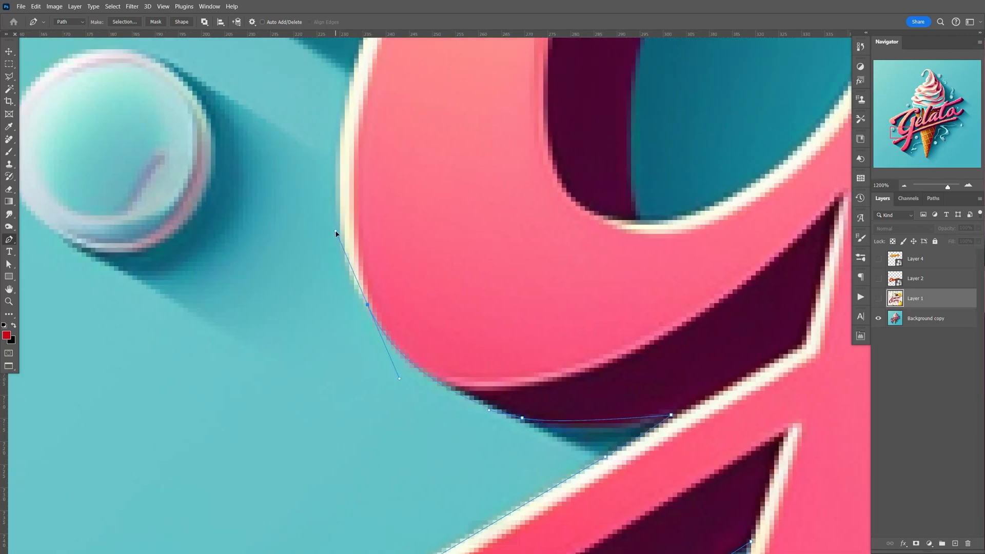
key(space)
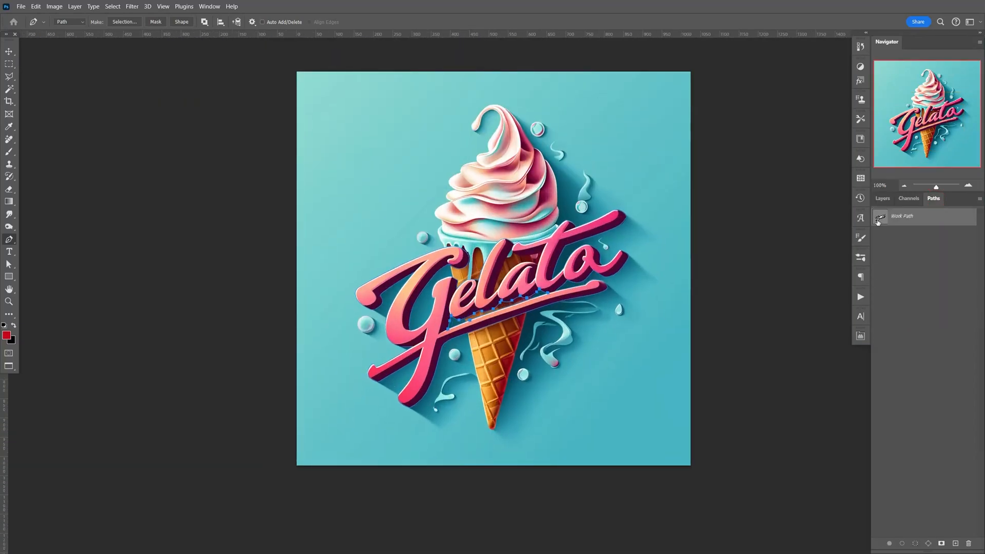
Step: Load the Work Path as a selection and copy the Gelato lettering from Background copy onto a new layer
click(882, 198)
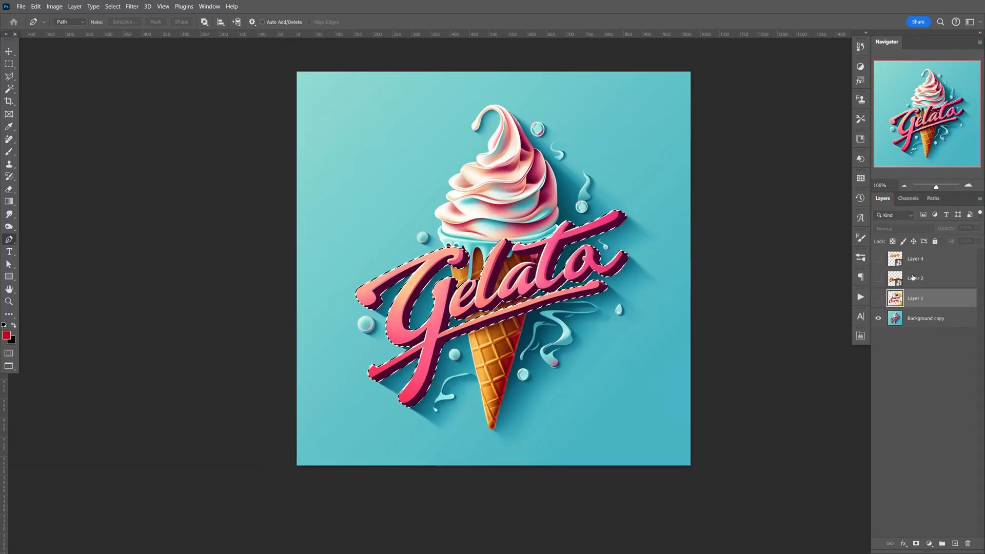
click(924, 318)
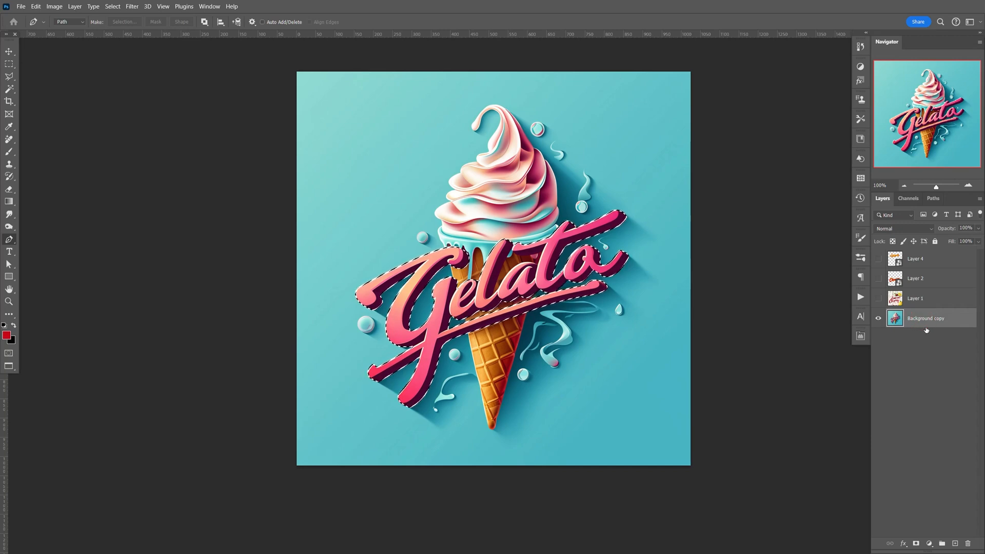
key(ctrl+j)
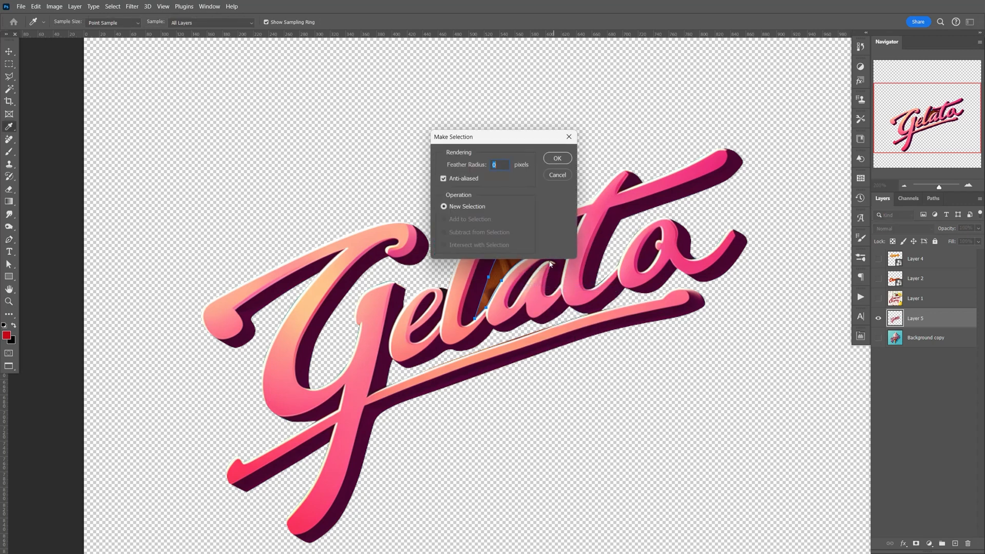
Step: Select and delete the leftover cone fragment between the letters, then clear the selection
click(556, 158)
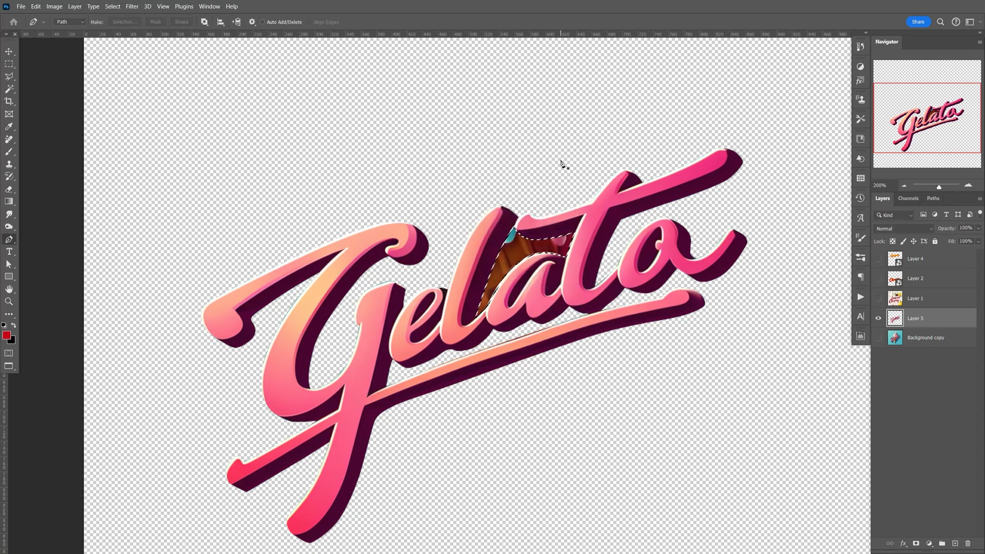
key(ctrl+d)
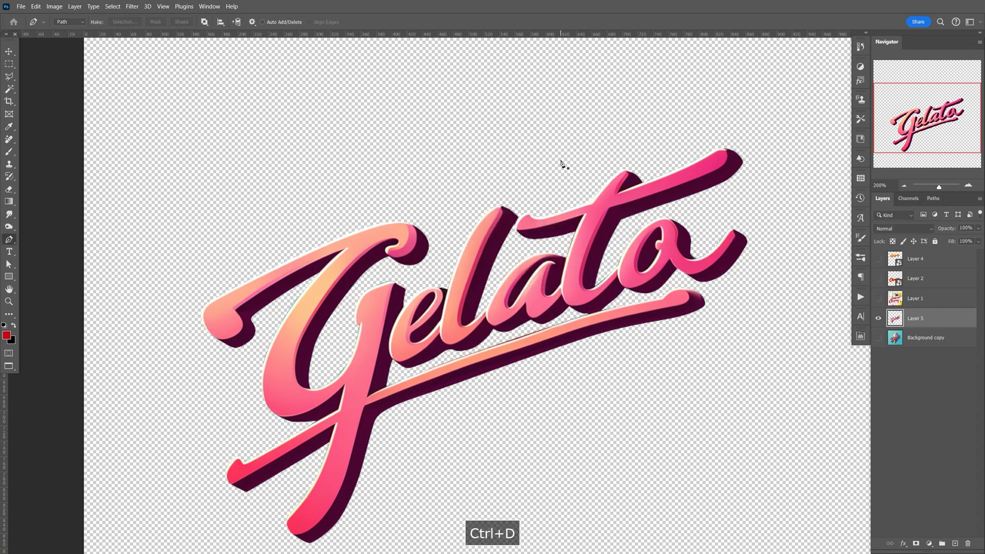
key(F9)
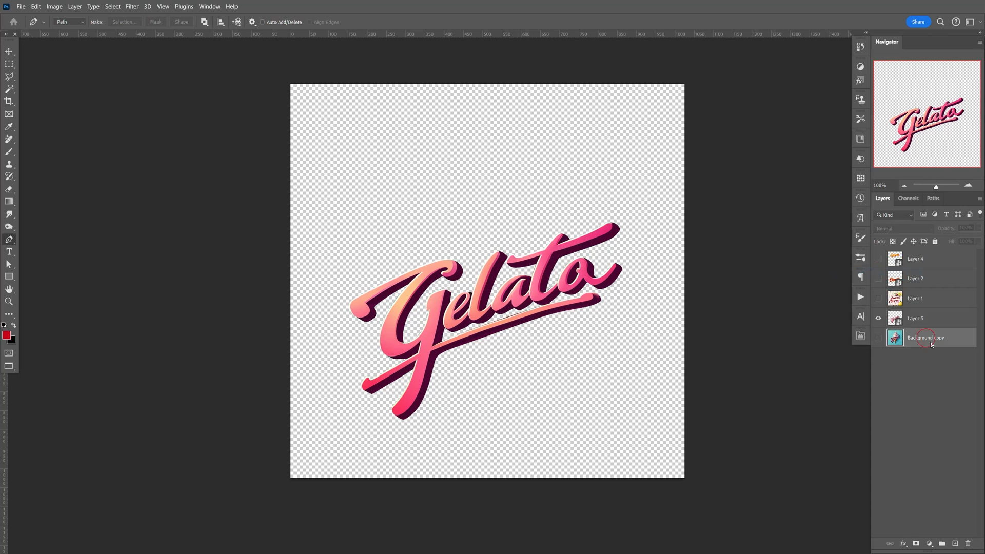
Step: Add black-filled Layer 6 below Gelato, rotate Layer 5 to a gentler tilt and reveal Lemon
key(F9)
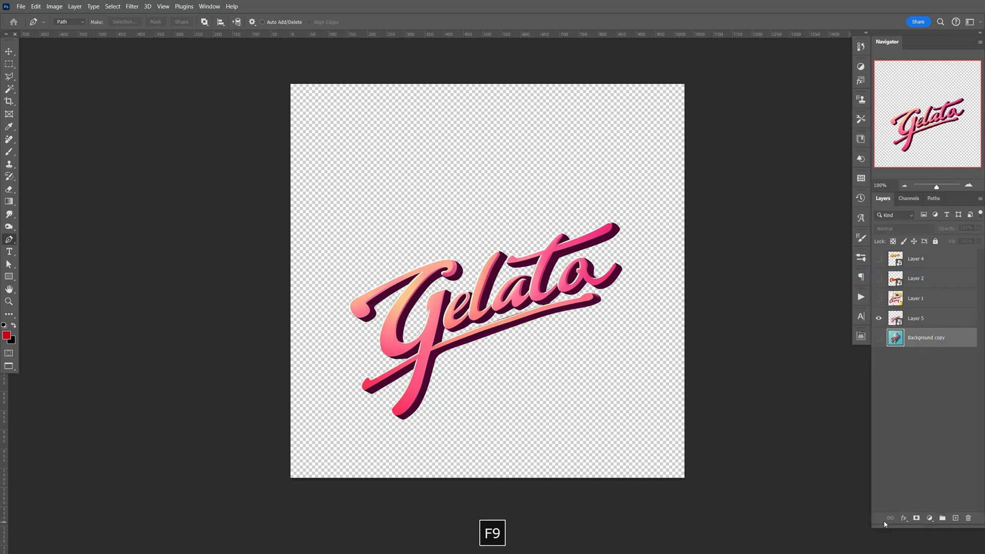
click(942, 517)
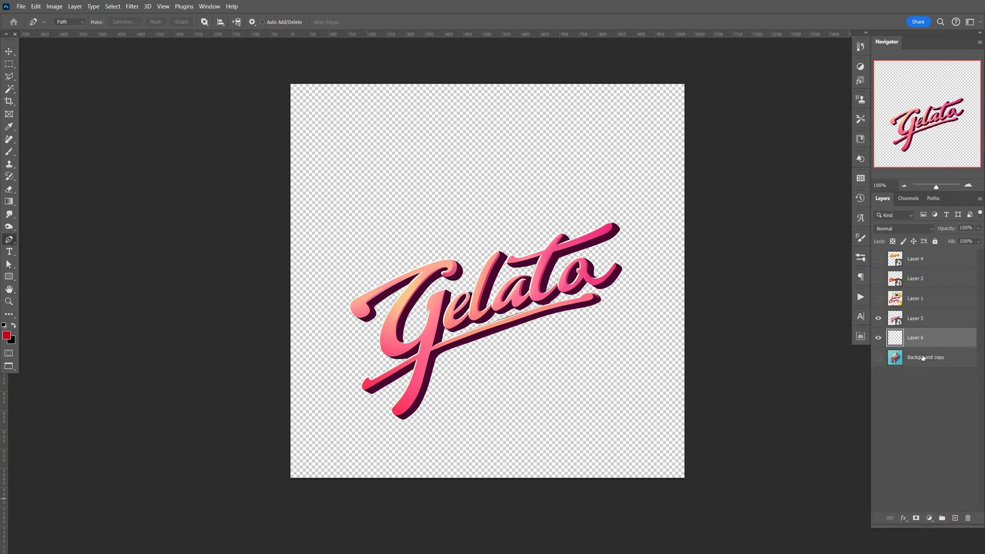
key(Ctrl+Backspace)
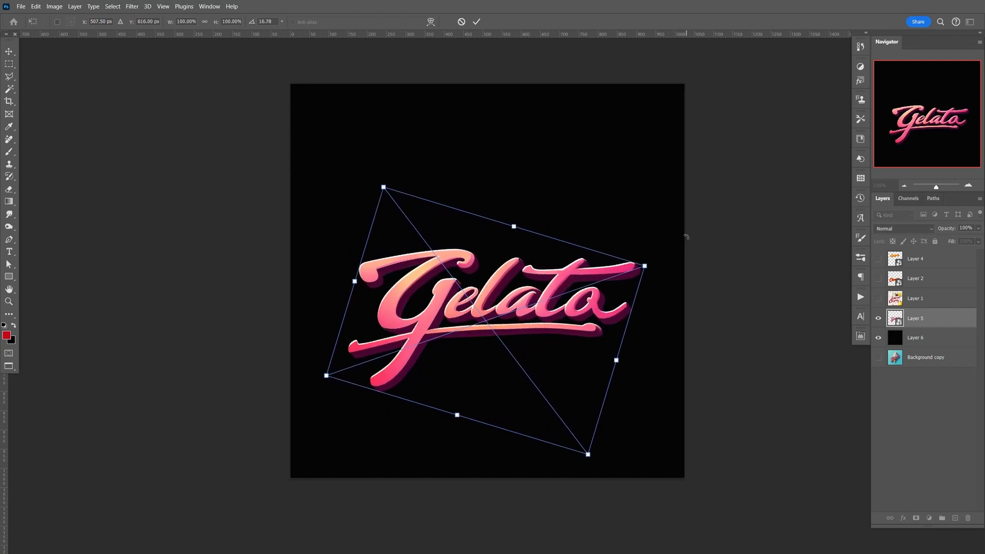
click(476, 22)
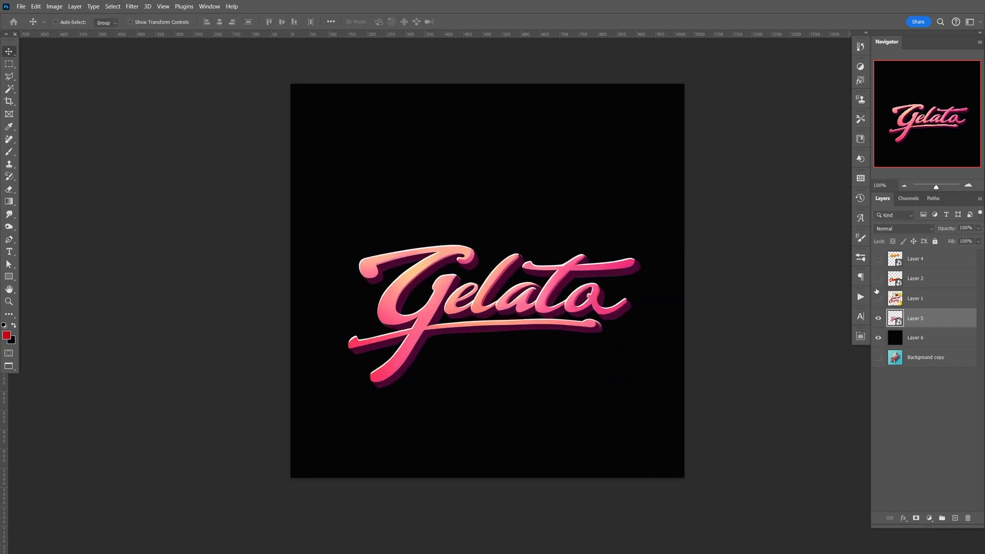
click(878, 259)
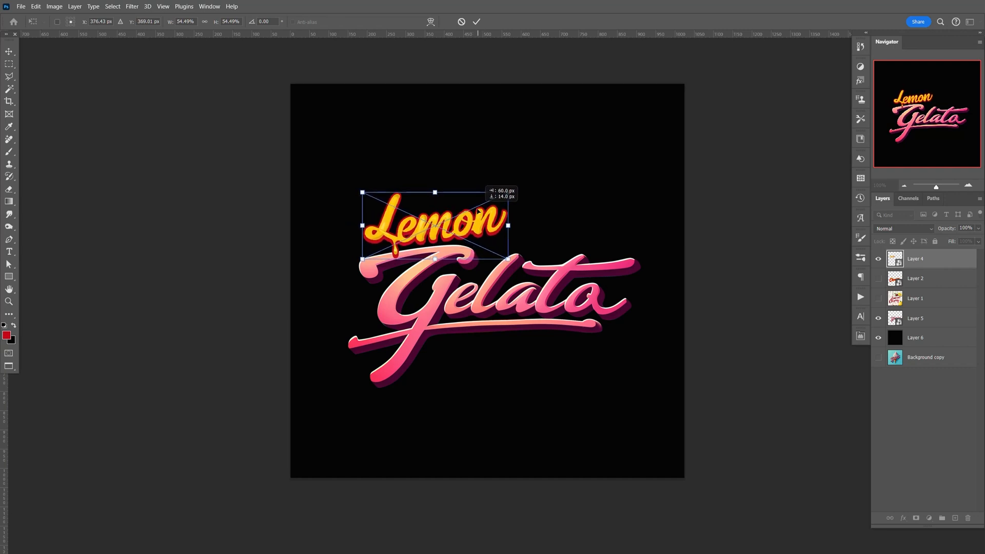
Step: Scale down Lemon and Cherry and nudge them side by side above Gelato
key(Return)
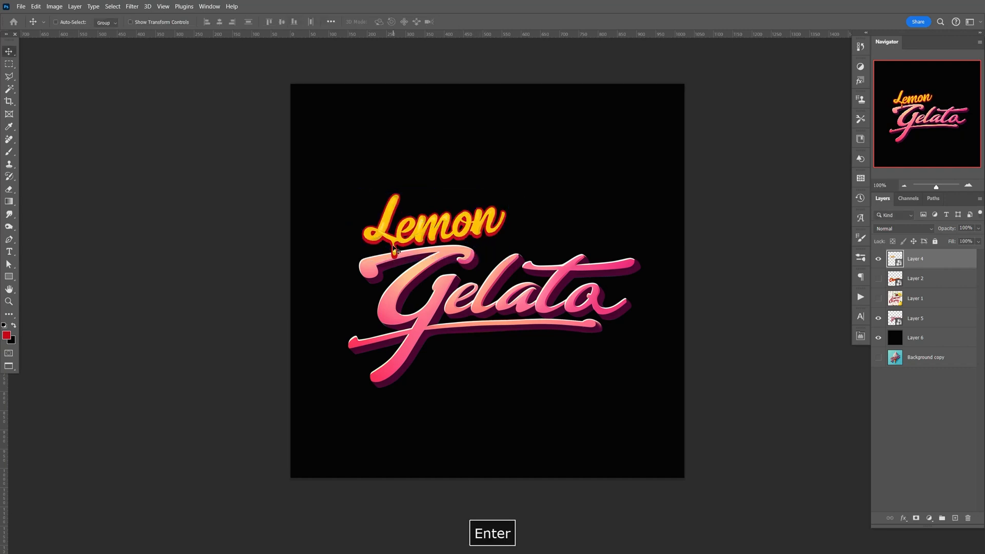
key(enter)
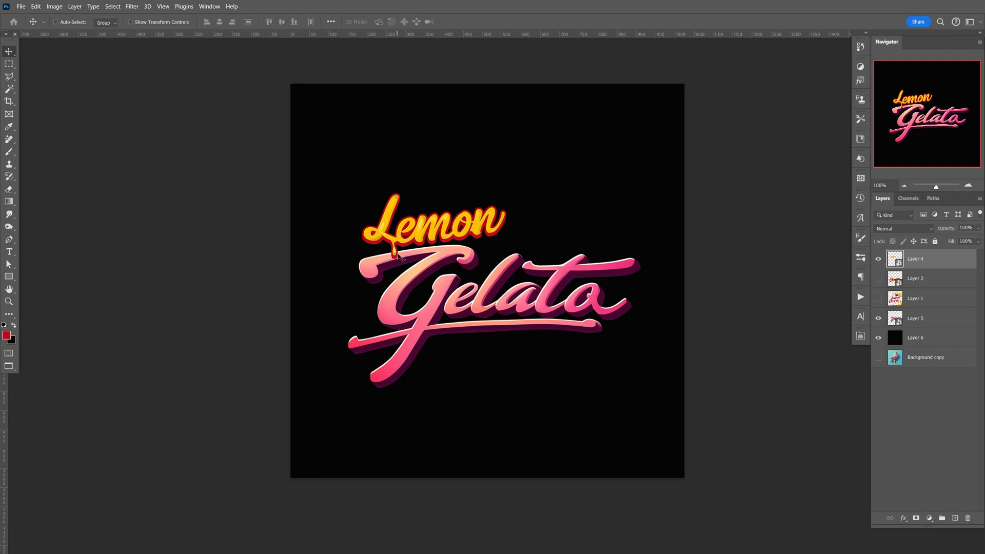
click(878, 279)
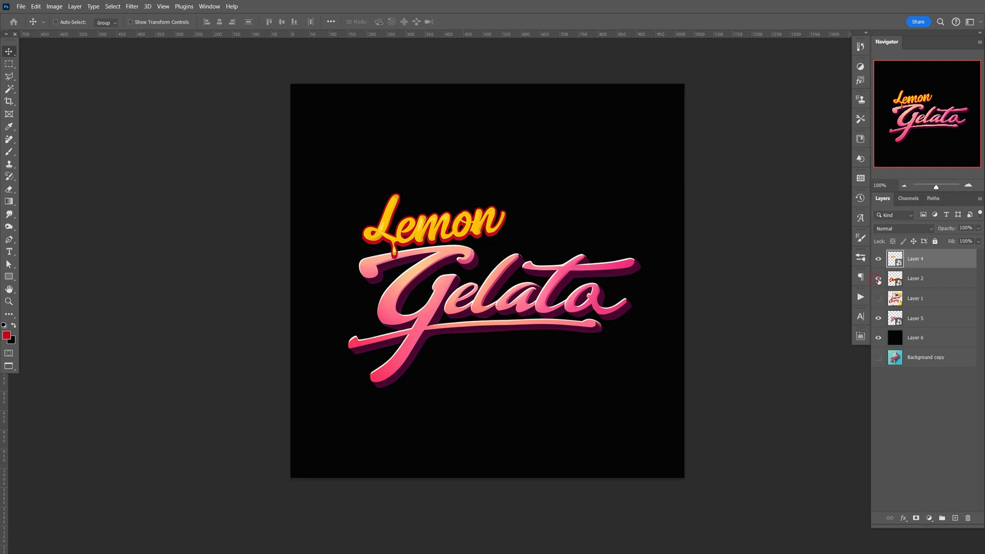
key(ctrl+t)
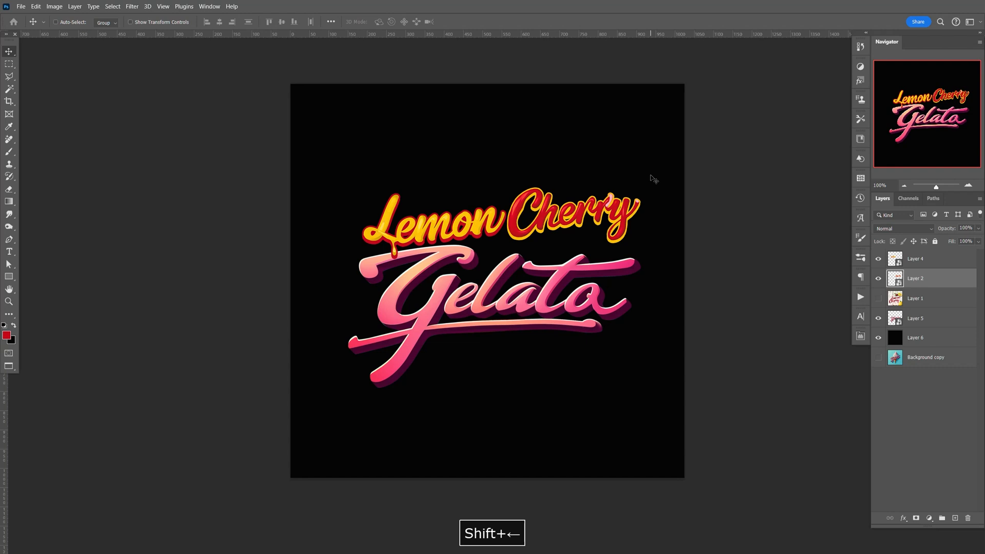
key(Right)
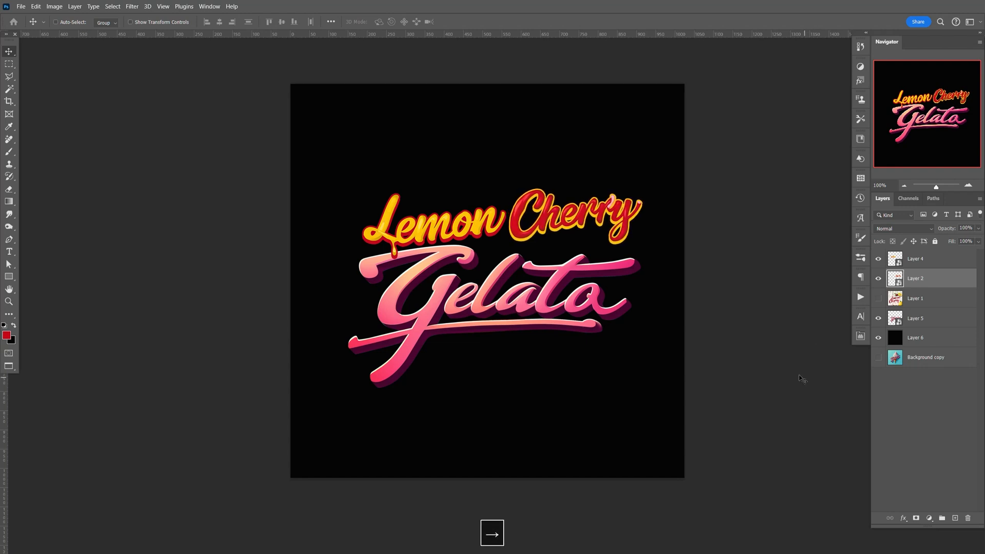
key(ctrl+t)
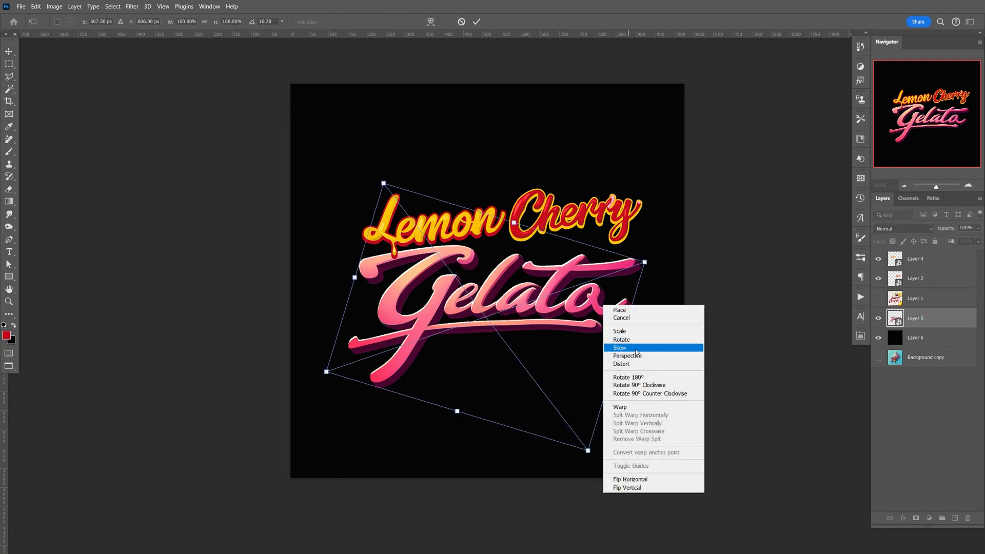
Step: Skew Layer 5 via the top-left handle so Gelato slants up to the right
click(619, 348)
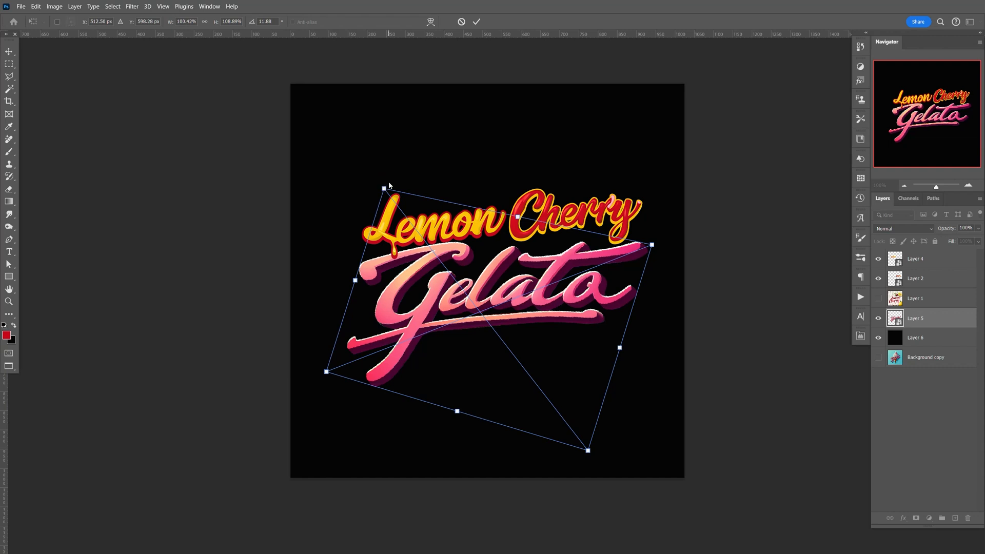
key(Return)
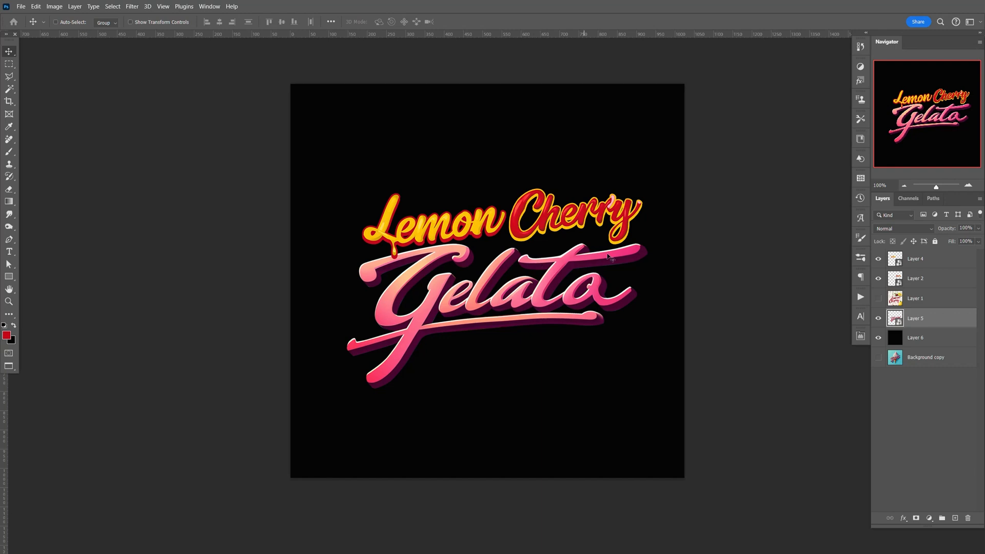
mouse_move(525, 257)
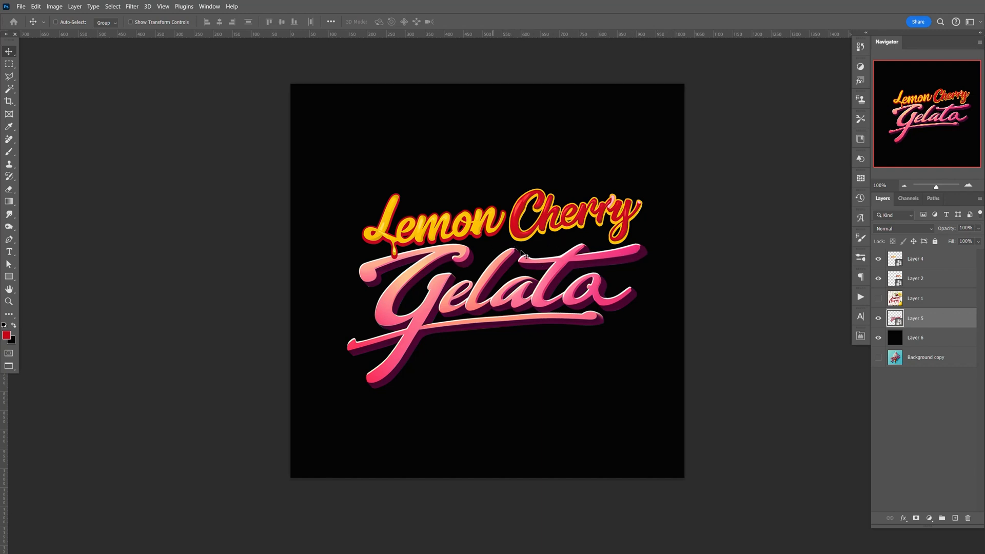